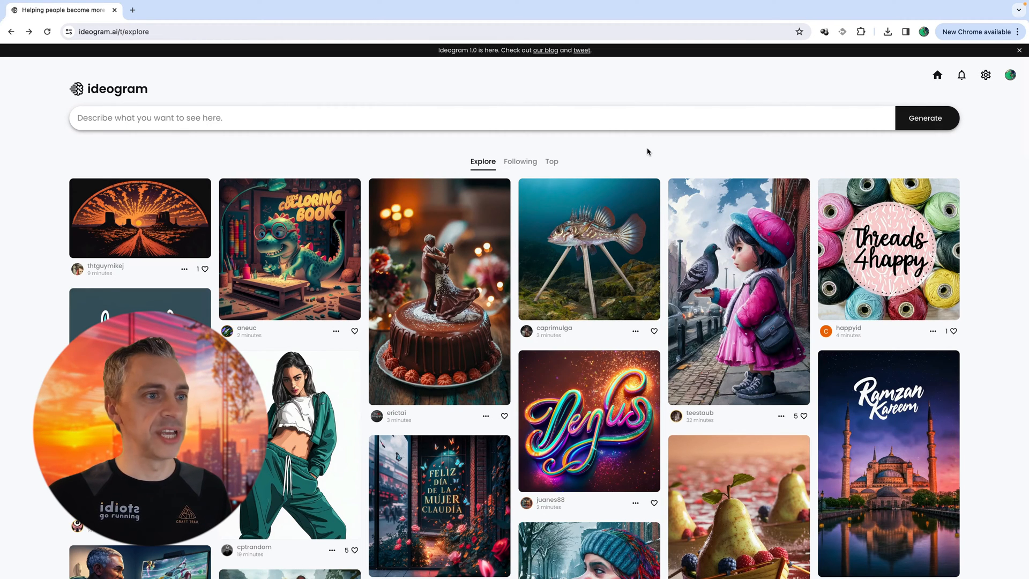
- Scroll down the Explore feed to find the 'Talk To My Lawyer' graffiti t-shirt design
{"action": "scroll", "scroll_direction": "down", "scroll_amount": 3}
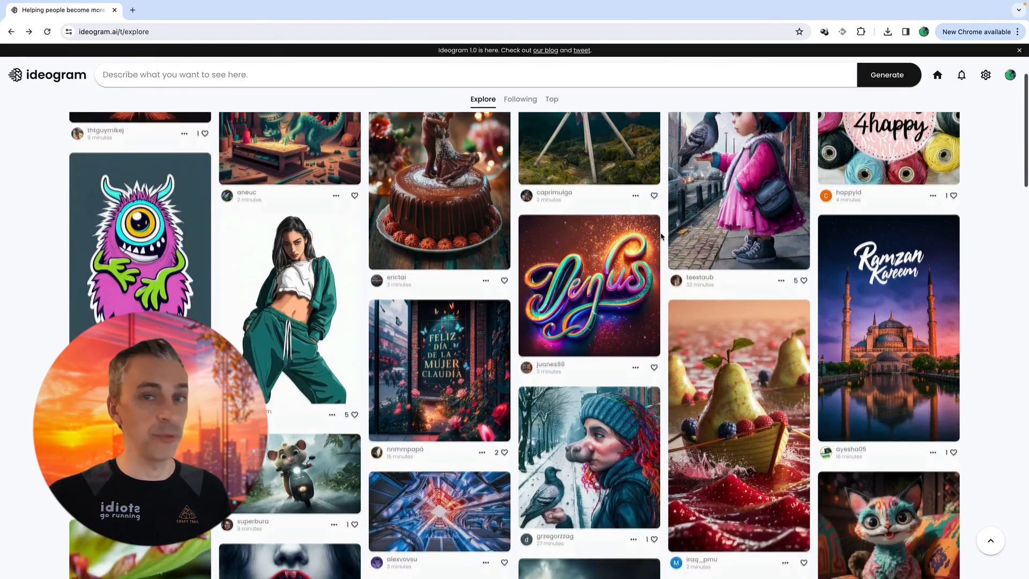
{"action": "scroll", "scroll_direction": "down", "scroll_amount": 3}
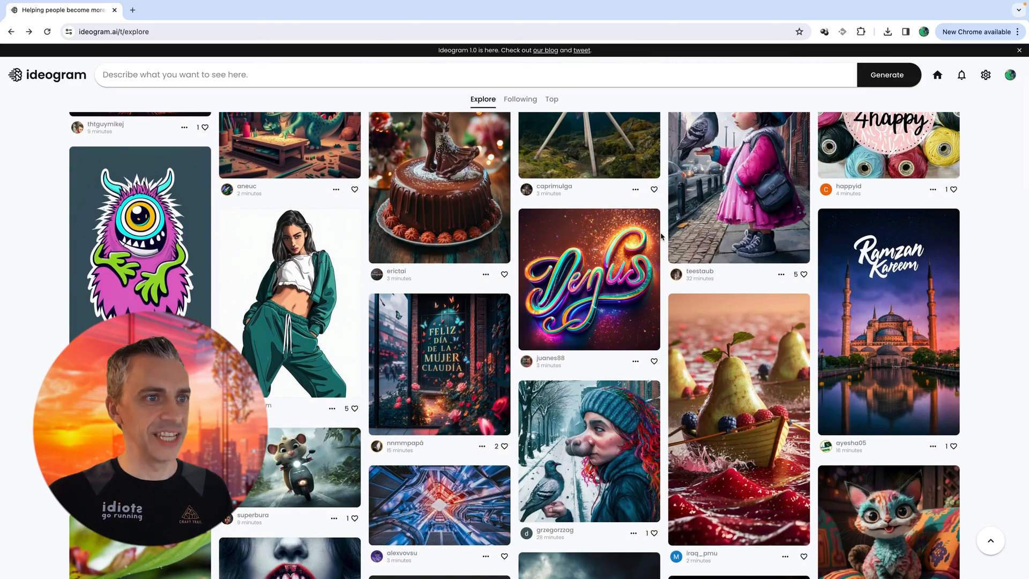
{"action": "scroll", "scroll_direction": "down", "scroll_amount": 3}
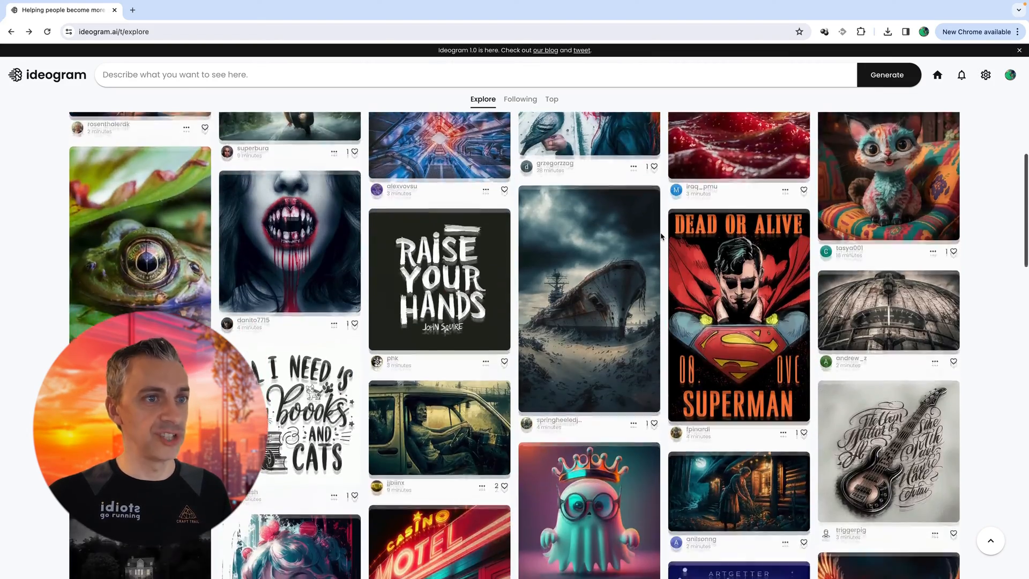
{"action": "scroll", "scroll_direction": "down", "scroll_amount": 3}
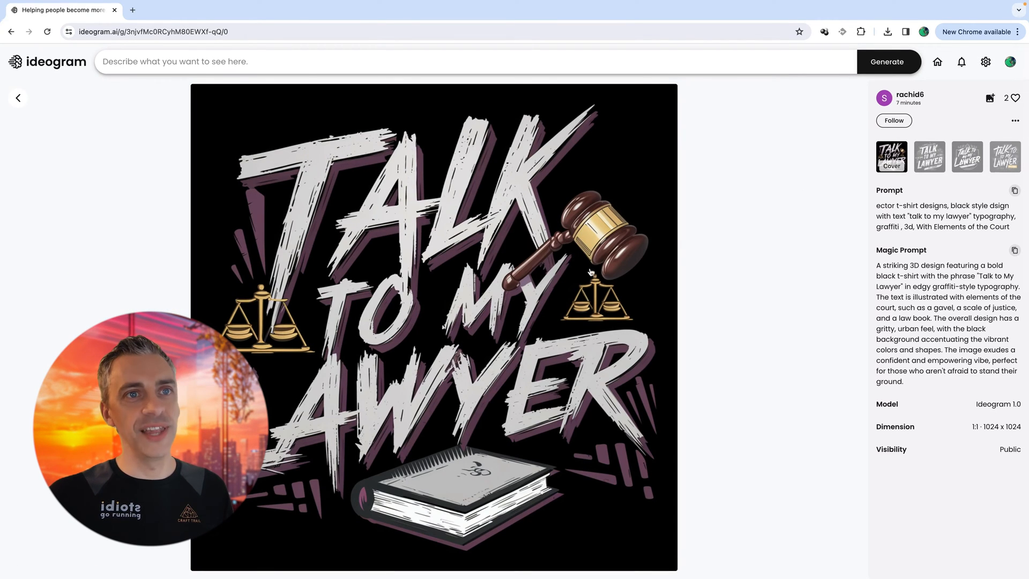
- Select the 'Talk To My Lawyer' design's prompt text
{"action": "double_click", "coordinate": [885, 206]}
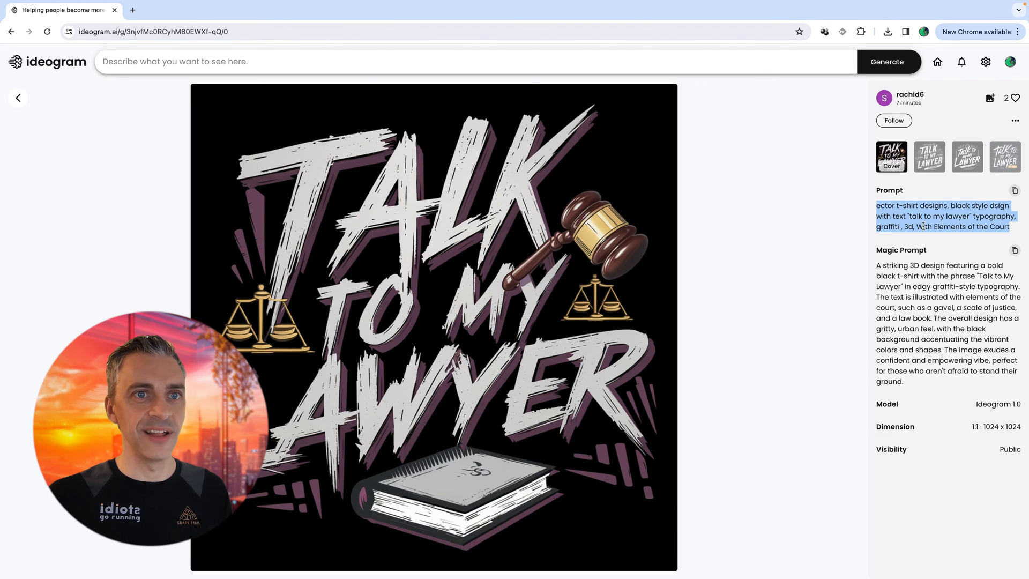
{"action": "mouse_move", "coordinate": [787, 247]}
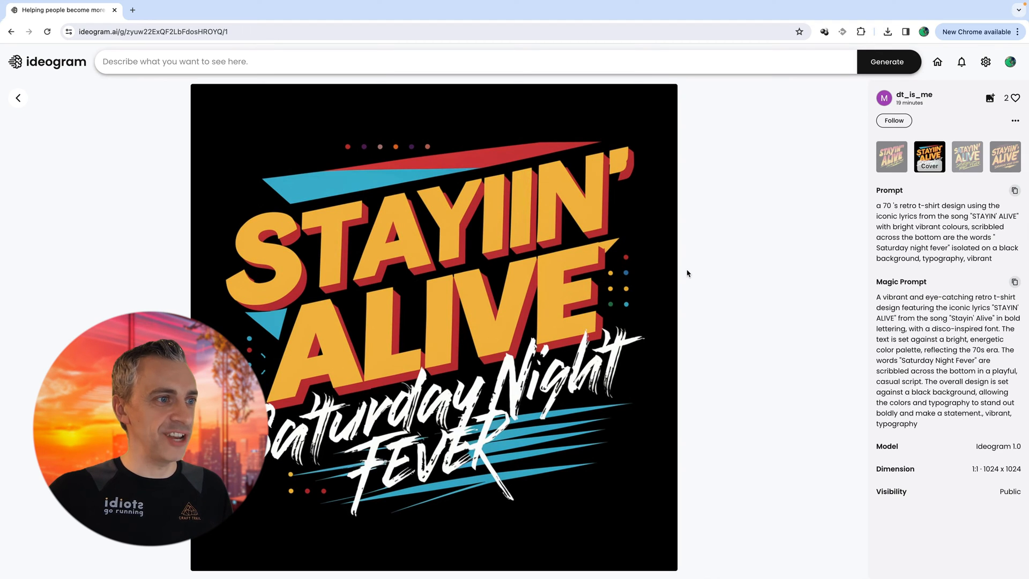
{"action": "mouse_move", "coordinate": [872, 203]}
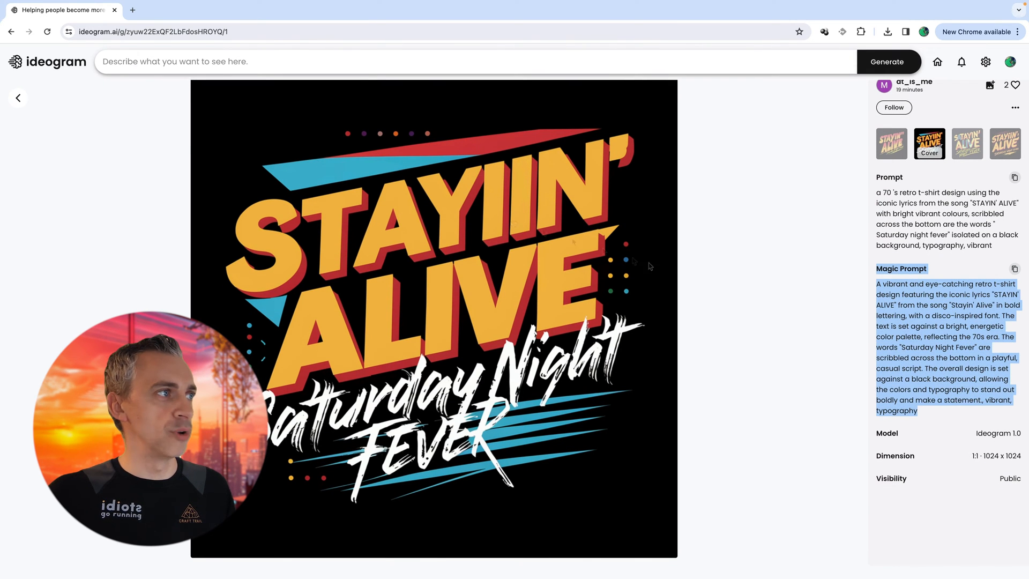
- Return to the Explore feed and browse further, closing the archer image
{"action": "left_click", "coordinate": [18, 98]}
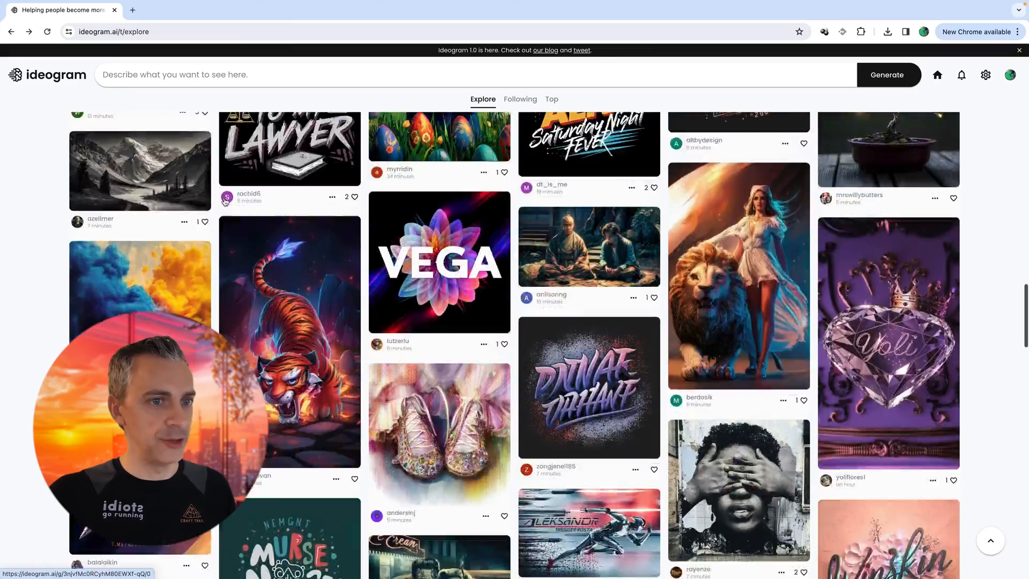
{"action": "scroll", "scroll_direction": "down", "scroll_amount": 3}
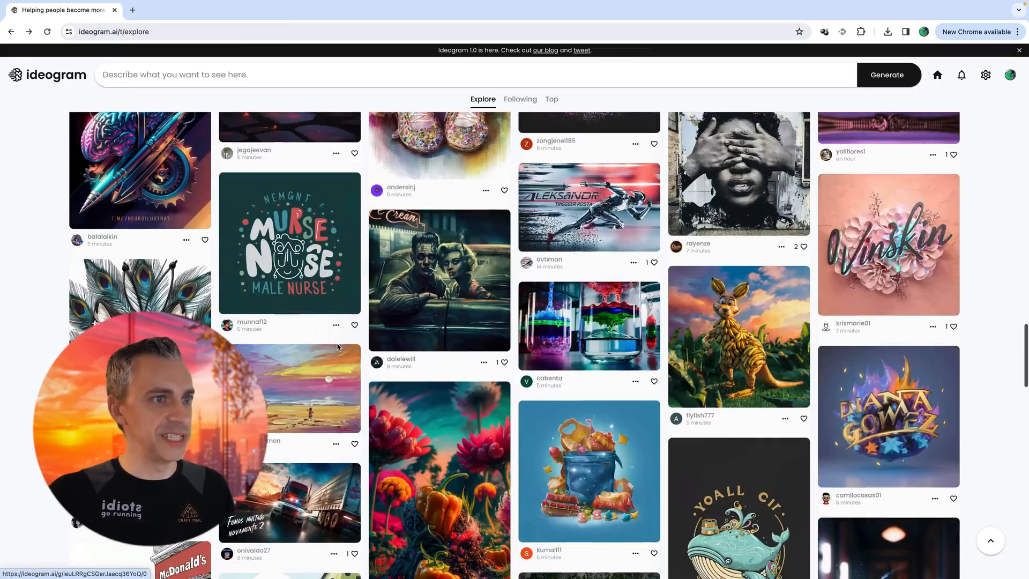
{"action": "scroll", "scroll_direction": "down", "scroll_amount": 3}
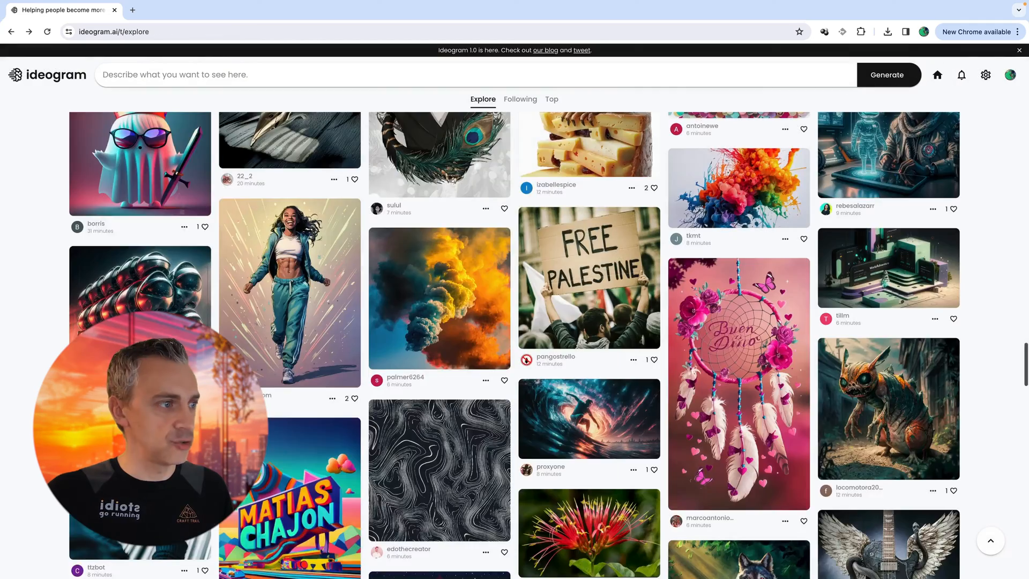
{"action": "scroll", "scroll_direction": "down", "scroll_amount": 3}
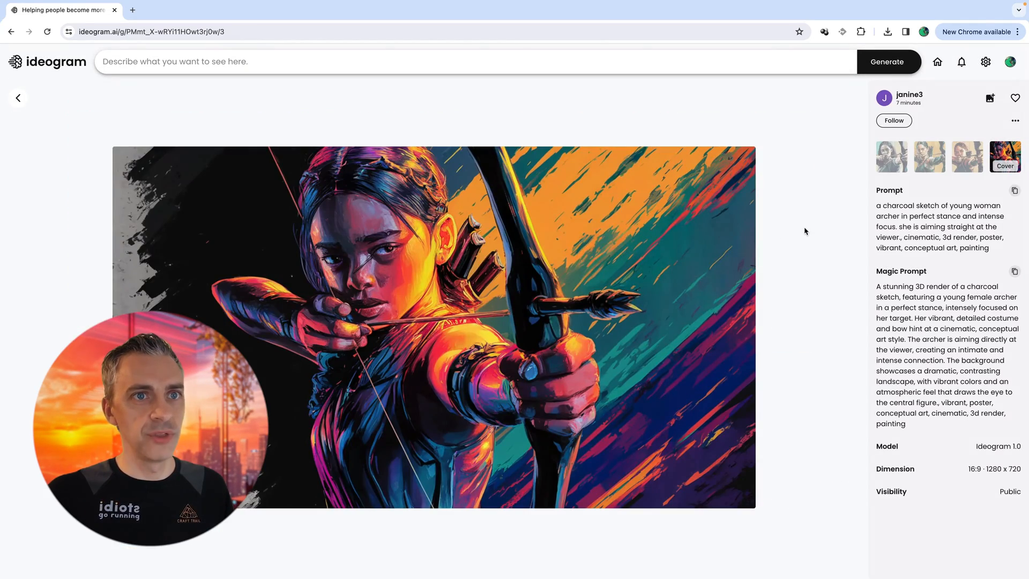
{"action": "left_click", "coordinate": [17, 98]}
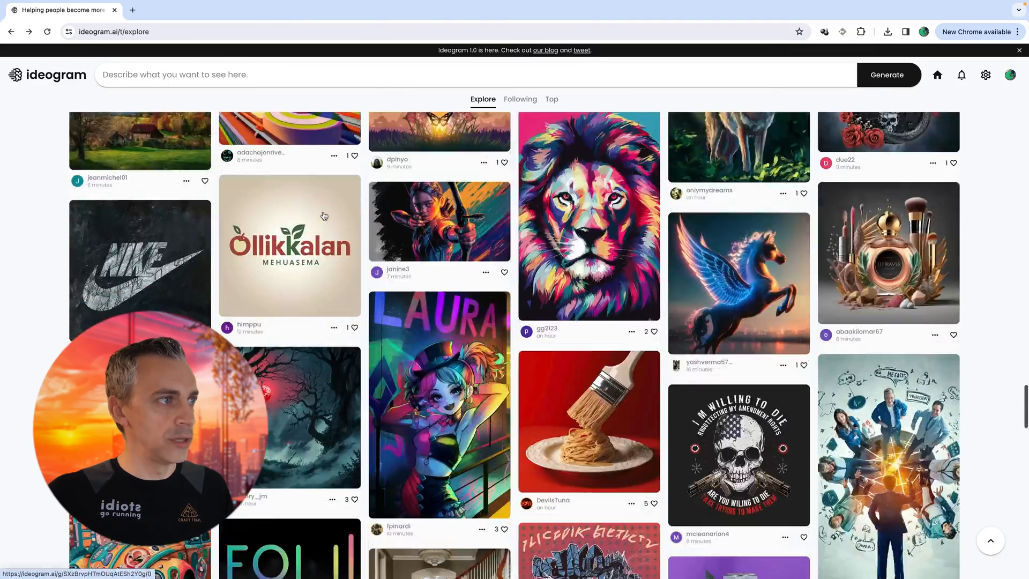
- Open another design, go back, then open the 'Enjoy The Summer Season' palm-tree design
{"action": "left_click", "coordinate": [140, 271]}
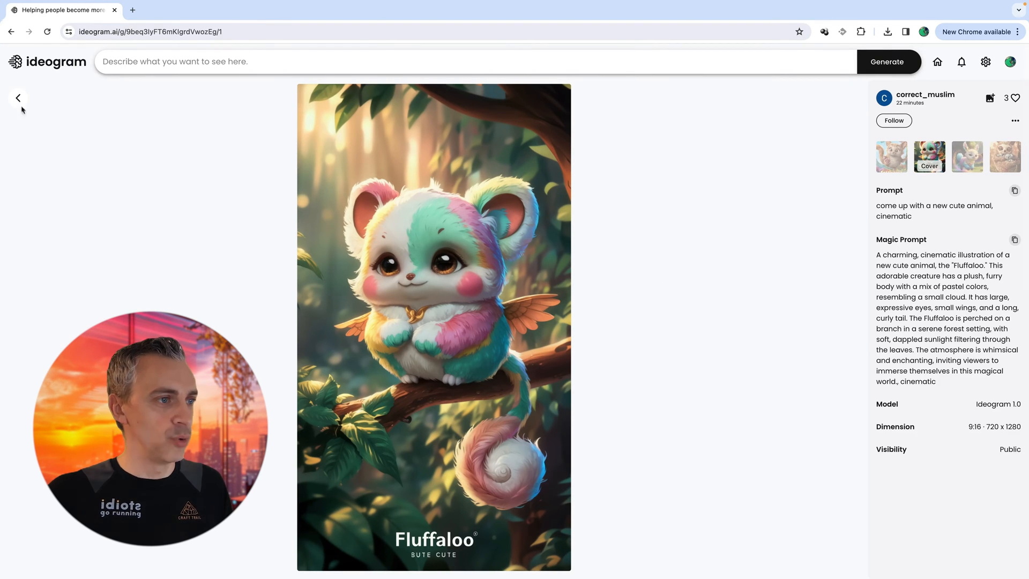
{"action": "left_click", "coordinate": [17, 98]}
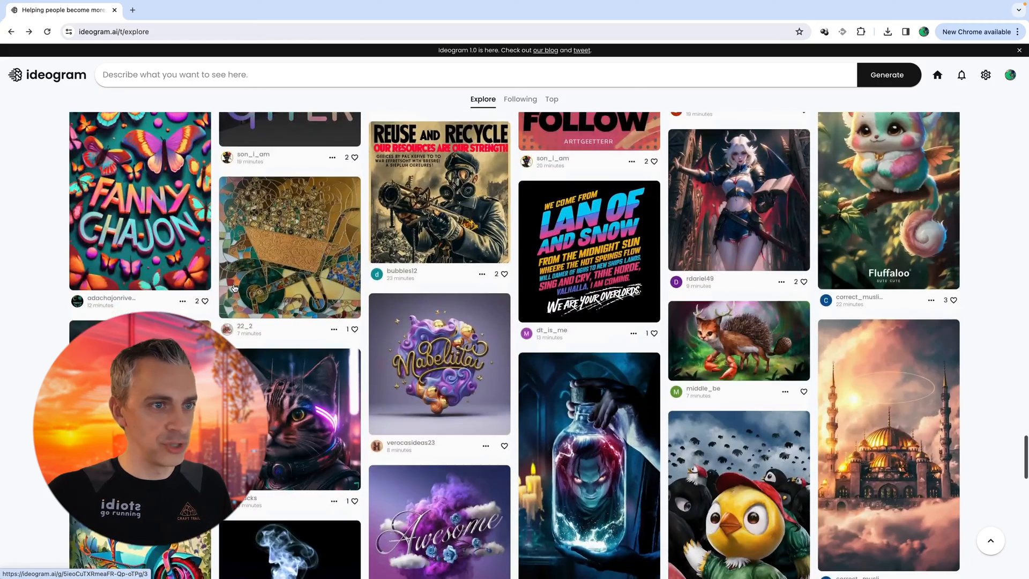
{"action": "scroll", "scroll_direction": "down", "scroll_amount": 3}
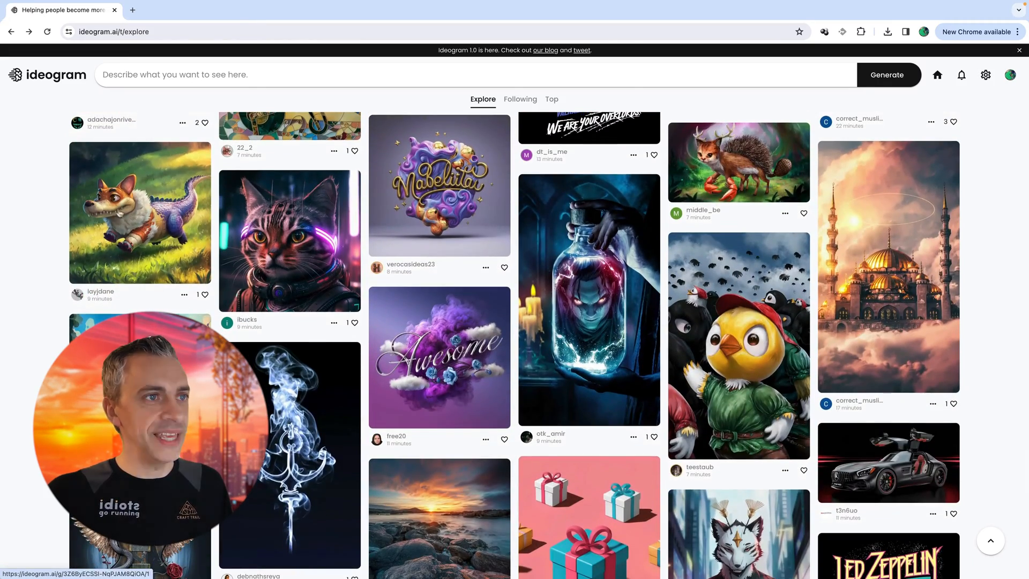
{"action": "left_click", "coordinate": [140, 212]}
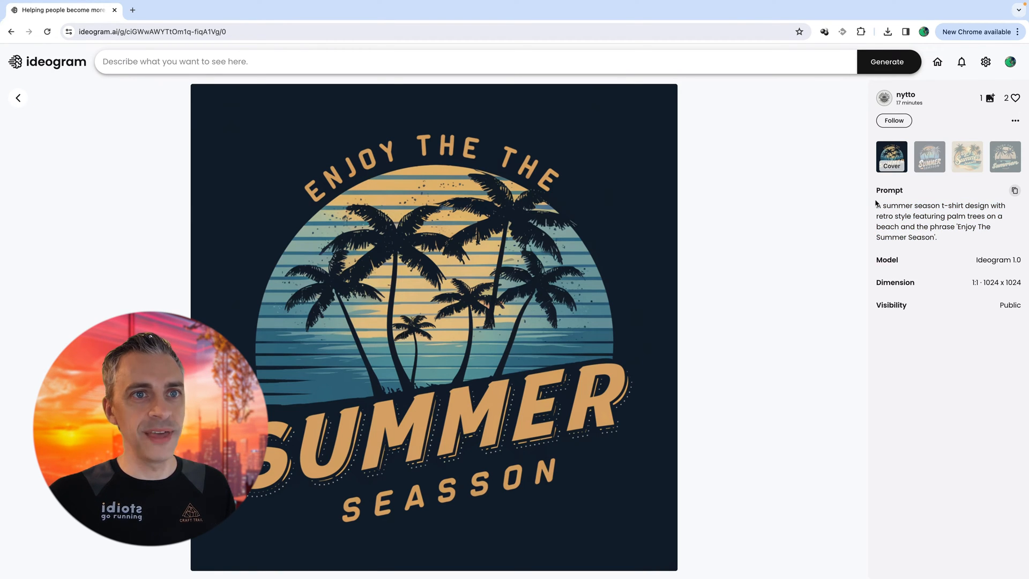
{"action": "mouse_move", "coordinate": [1015, 190]}
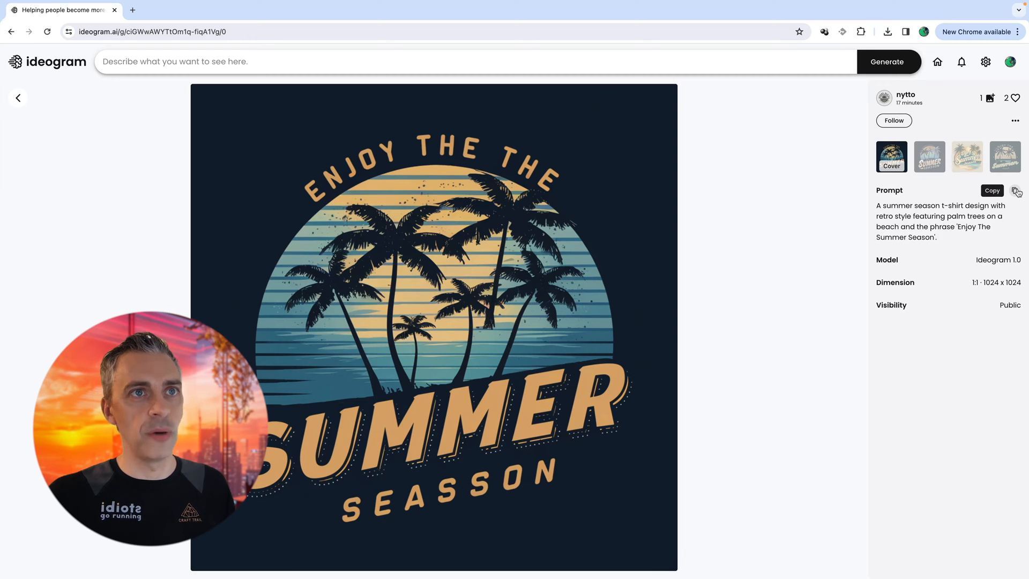
- Copy the summer season design's prompt
{"action": "left_click", "coordinate": [992, 190]}
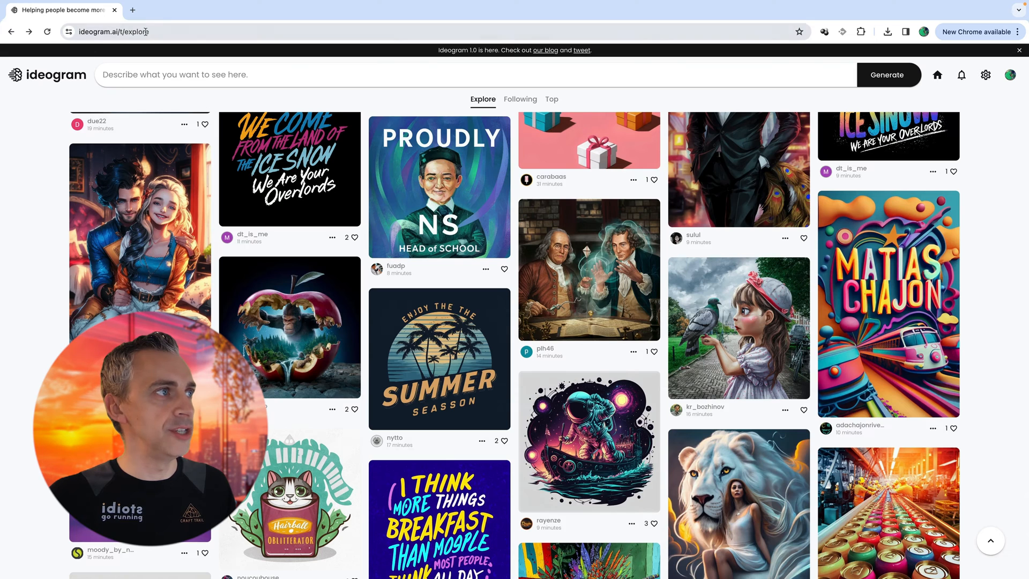
- Generate the retro palm-tree summer t-shirt prompt with Magic Prompt off at 1:1 ratio
{"action": "left_click", "coordinate": [176, 74]}
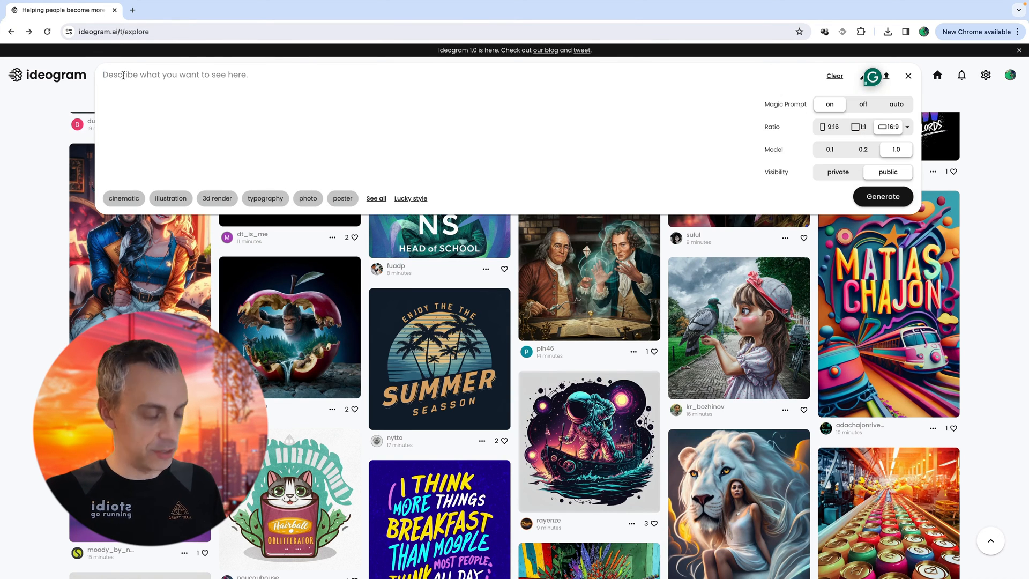
{"action": "type", "text": "A summer season t-shirt design with retro style featuring palm trees on a beach and the phrase 'Enjoy The Summer Season'."}
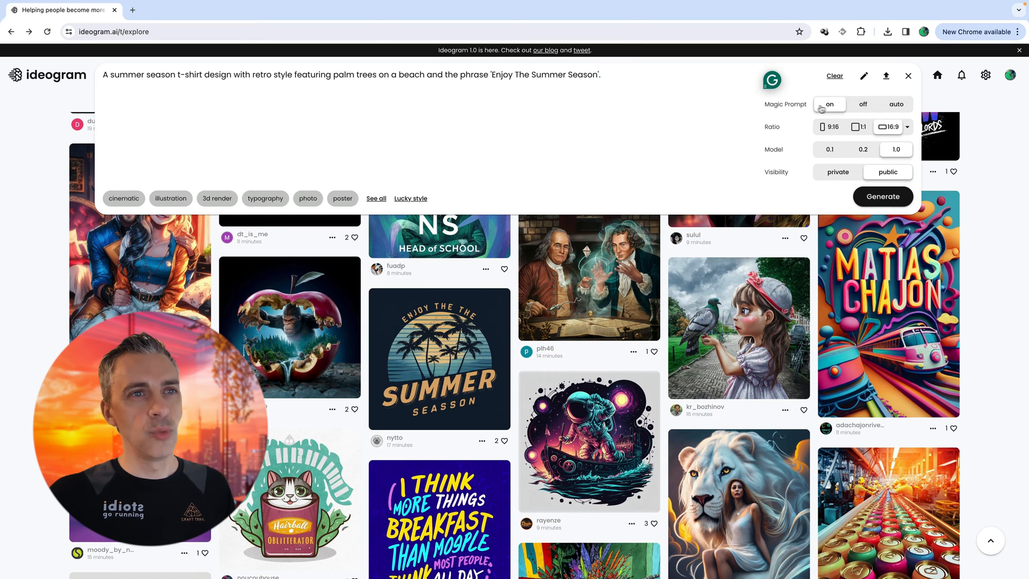
{"action": "left_click", "coordinate": [862, 104]}
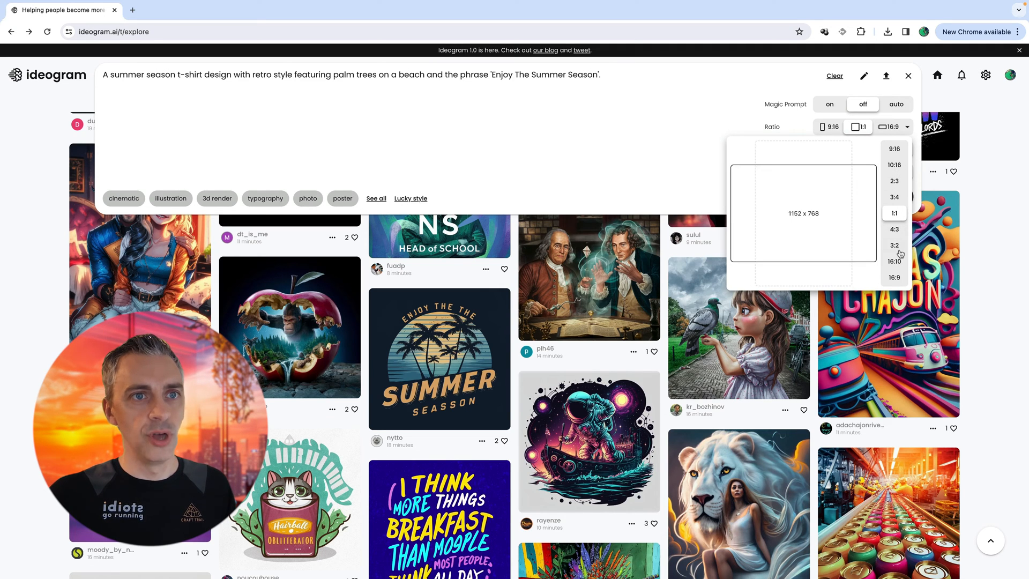
{"action": "left_click", "coordinate": [894, 213]}
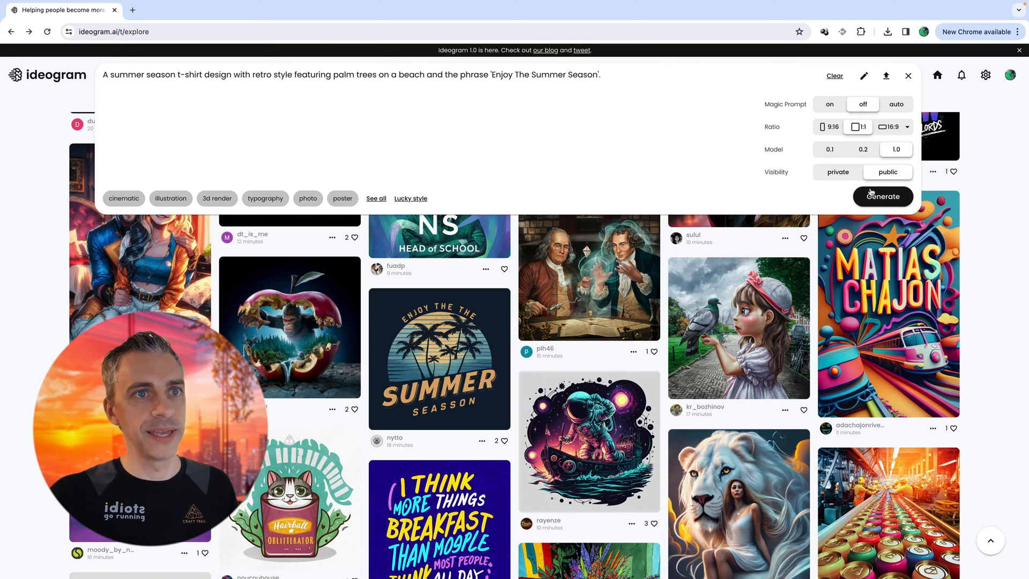
{"action": "left_click", "coordinate": [882, 196]}
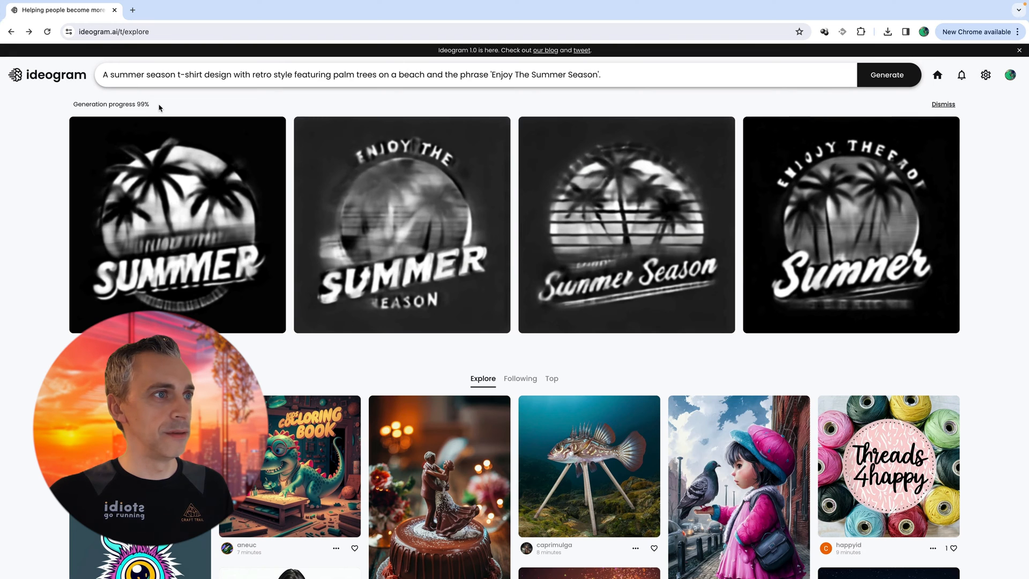
{"action": "mouse_move", "coordinate": [399, 195]}
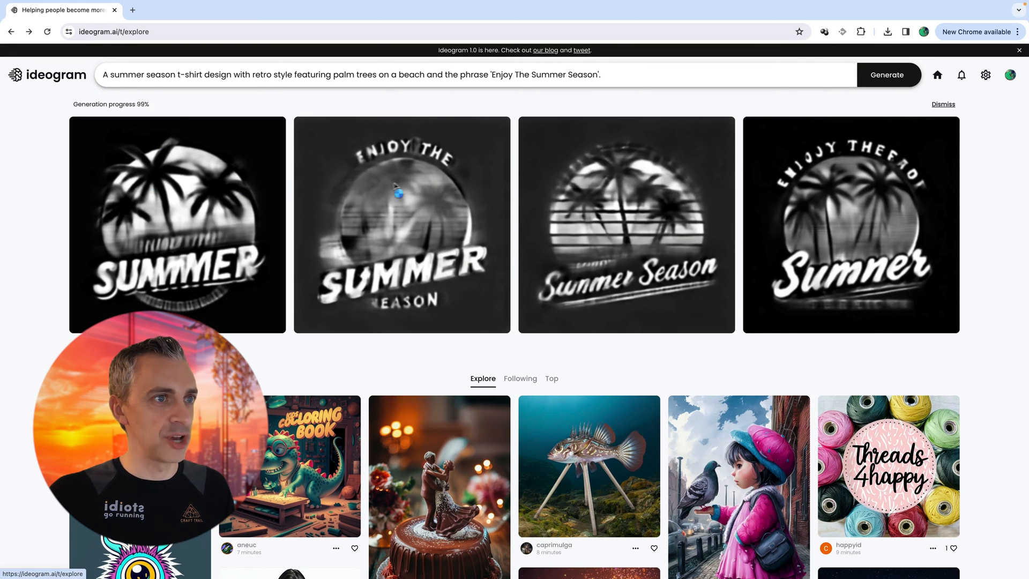
{"action": "mouse_move", "coordinate": [544, 177]}
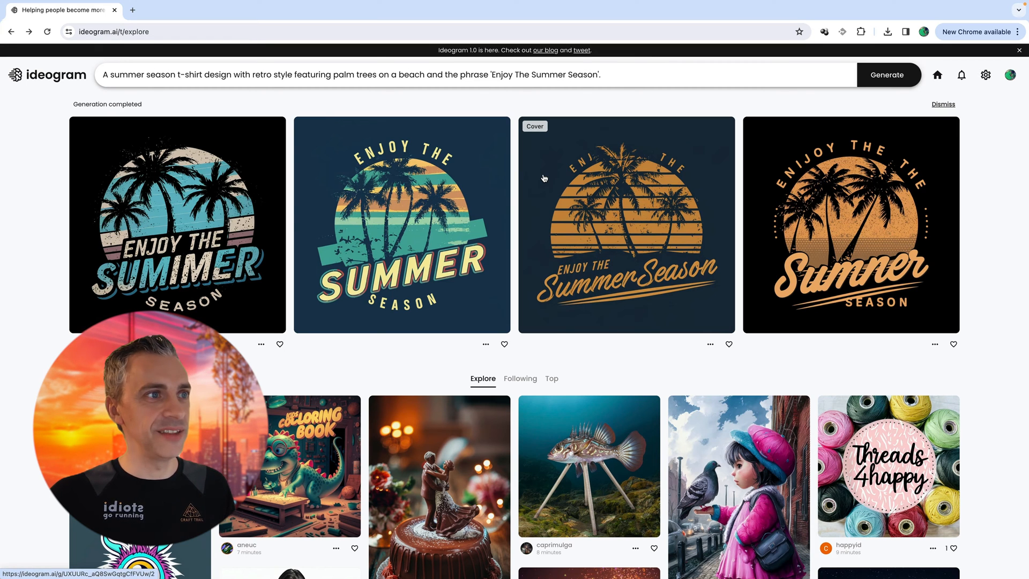
{"action": "mouse_move", "coordinate": [229, 226]}
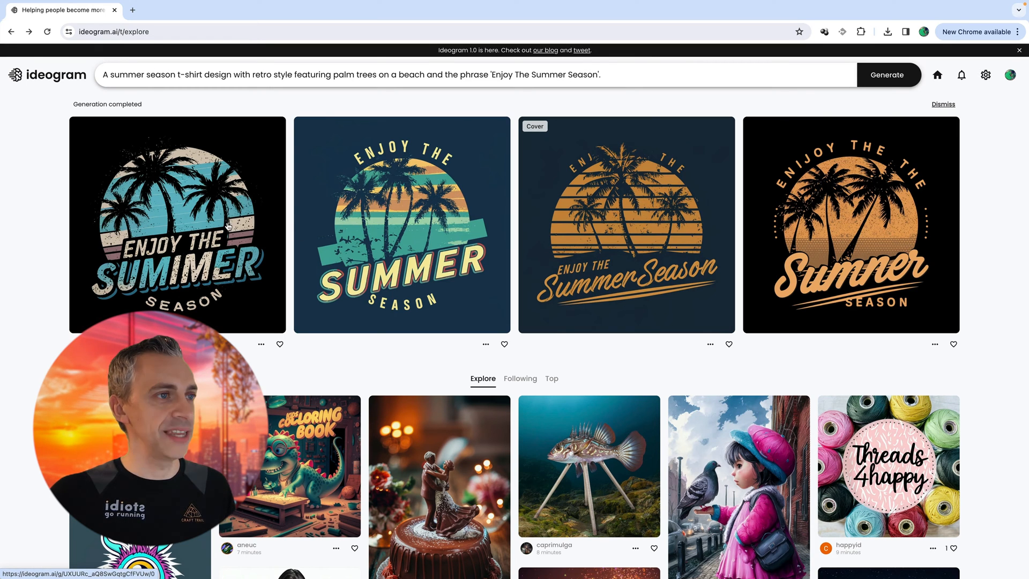
- Open the first generated turquoise palm-tree summer design
{"action": "left_click", "coordinate": [177, 224]}
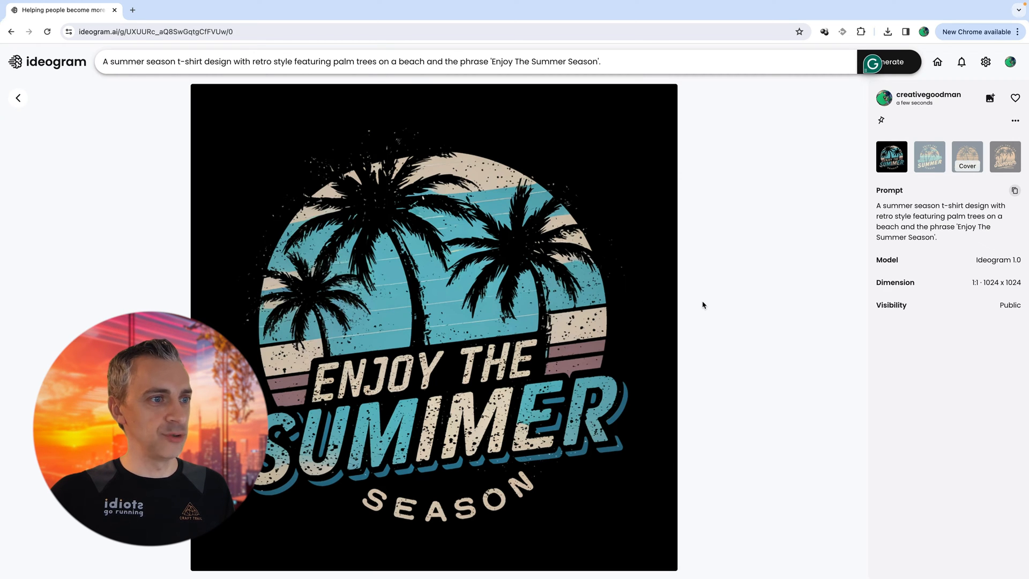
- View the second, third and black fourth summer variants, then the first again
{"action": "left_click", "coordinate": [929, 156]}
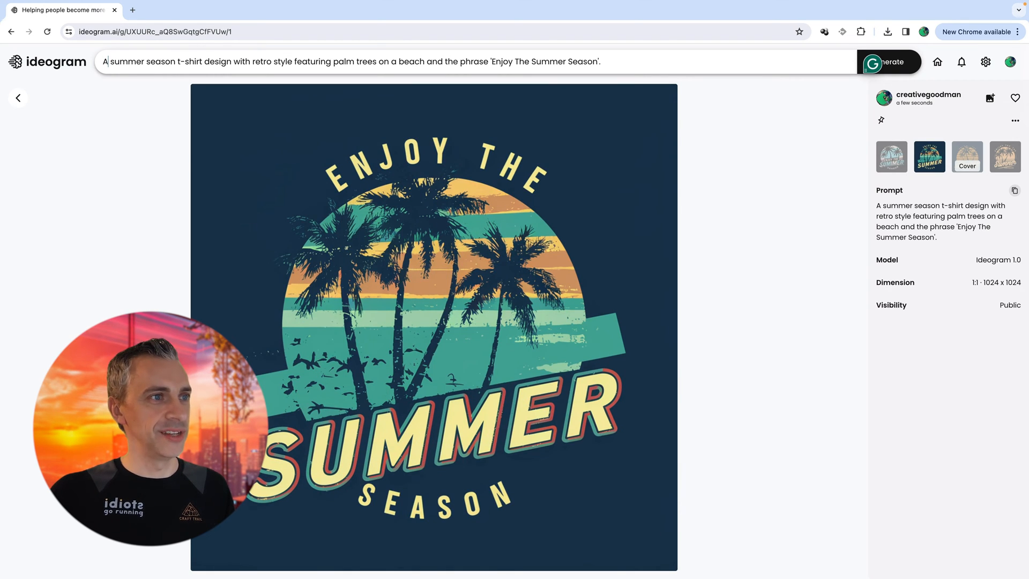
{"action": "left_click", "coordinate": [967, 157]}
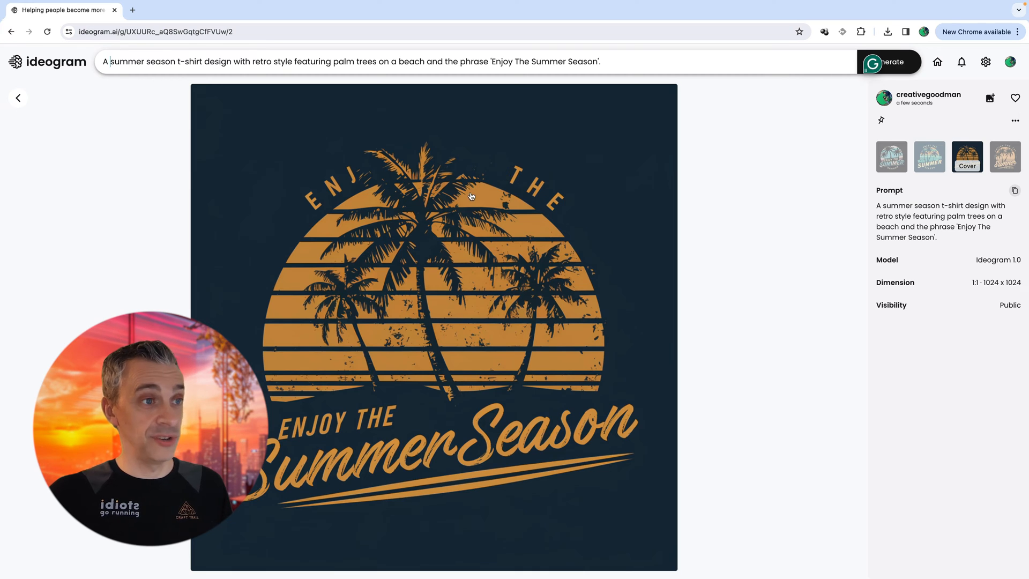
{"action": "left_click", "coordinate": [1005, 156]}
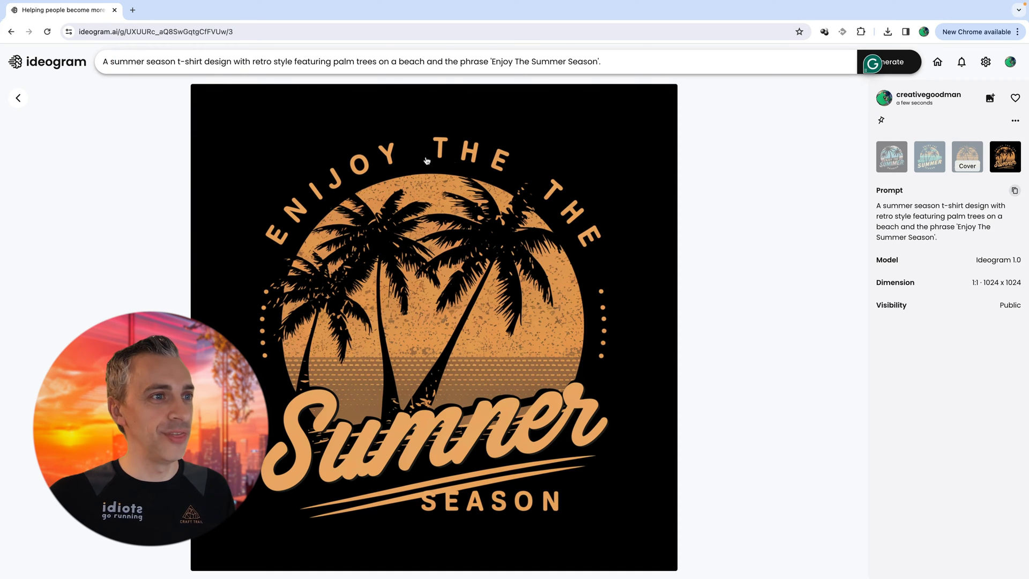
{"action": "left_click", "coordinate": [891, 156]}
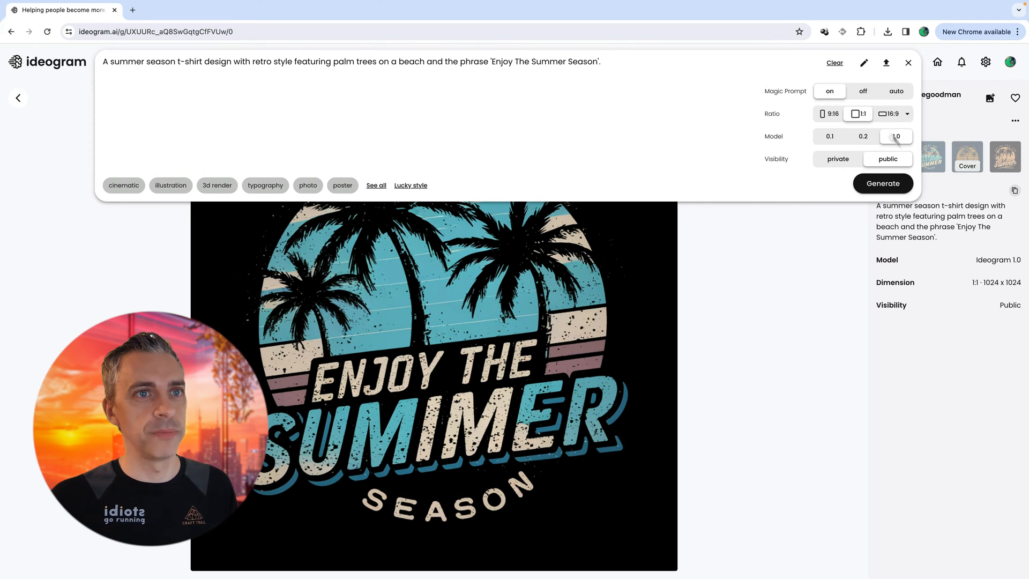
- Generate a new batch of designs from the same summer season prompt
{"action": "left_click", "coordinate": [883, 184]}
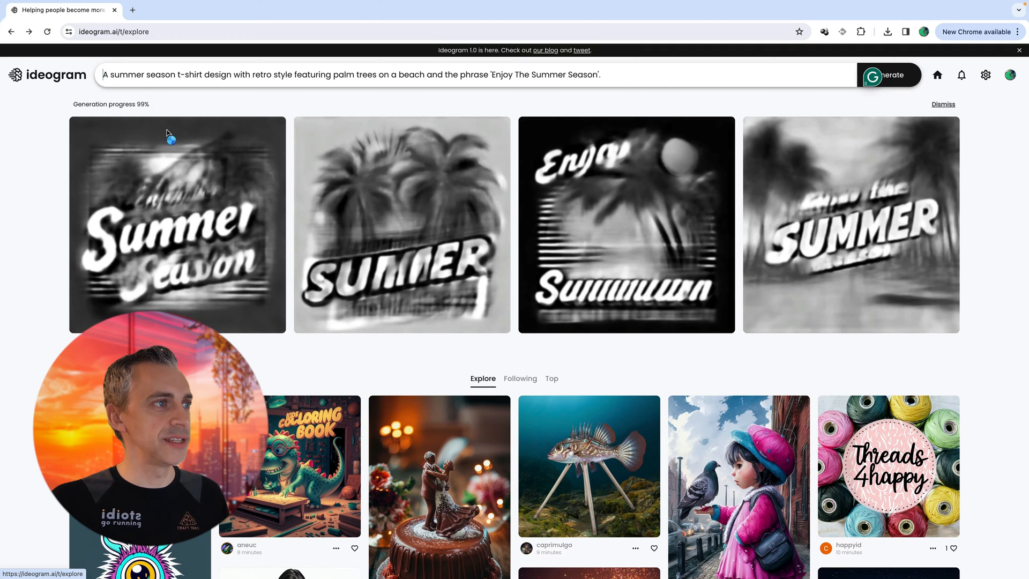
{"action": "mouse_move", "coordinate": [245, 174]}
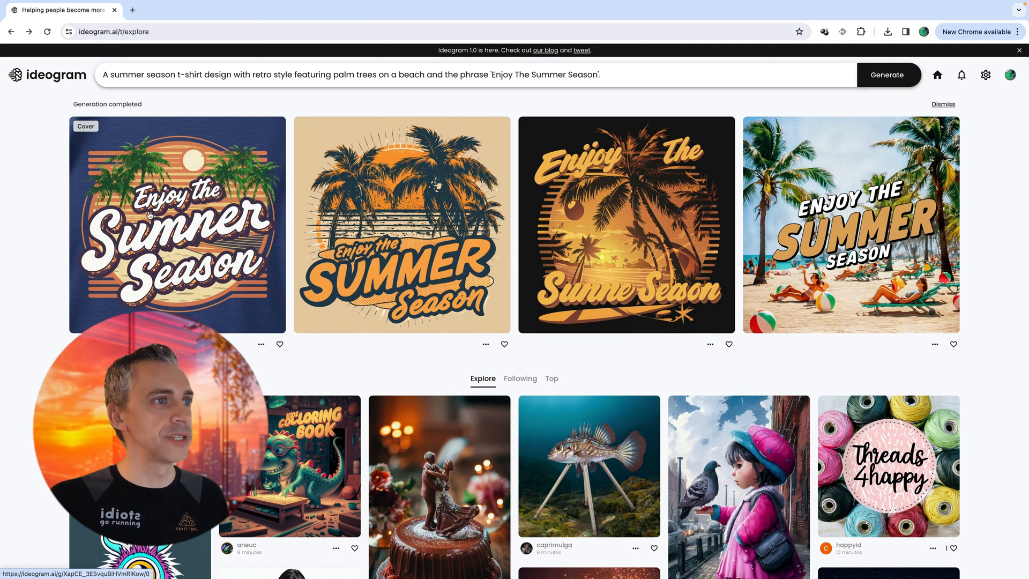
- Open the navy 'Enjoy the Summer Season' design to see its Magic Prompt
{"action": "left_click", "coordinate": [151, 216]}
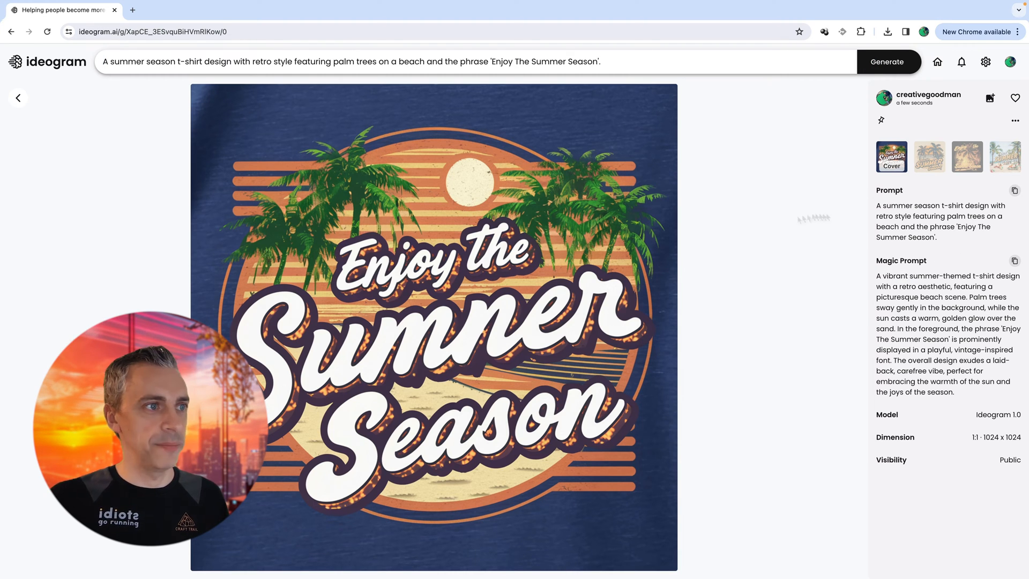
- Pin the beige palm-tree variant, view the black variant, and return to the feed
{"action": "left_click", "coordinate": [929, 157]}
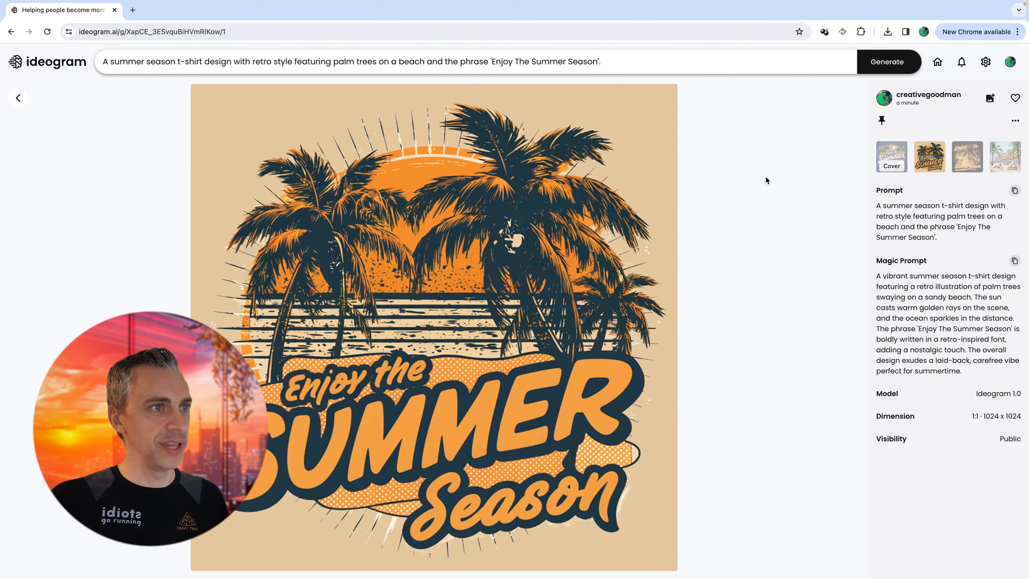
{"action": "left_click", "coordinate": [967, 157]}
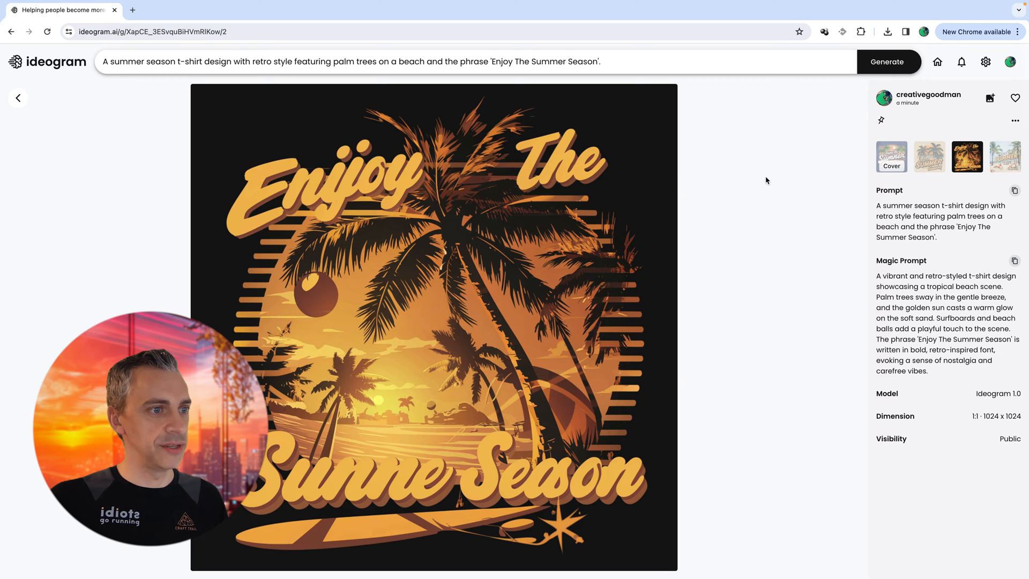
{"action": "mouse_move", "coordinate": [456, 488]}
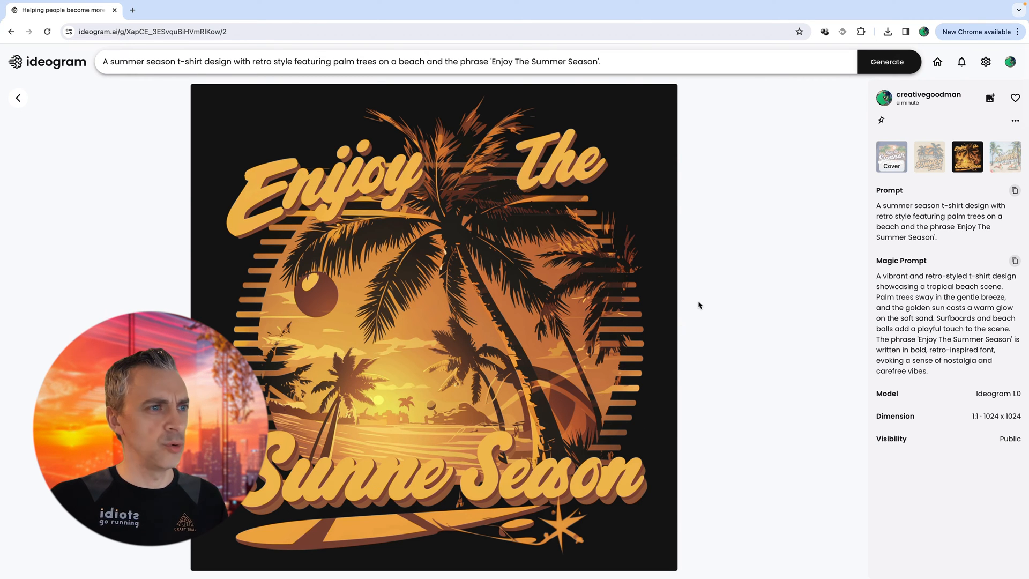
{"action": "left_click", "coordinate": [1009, 157]}
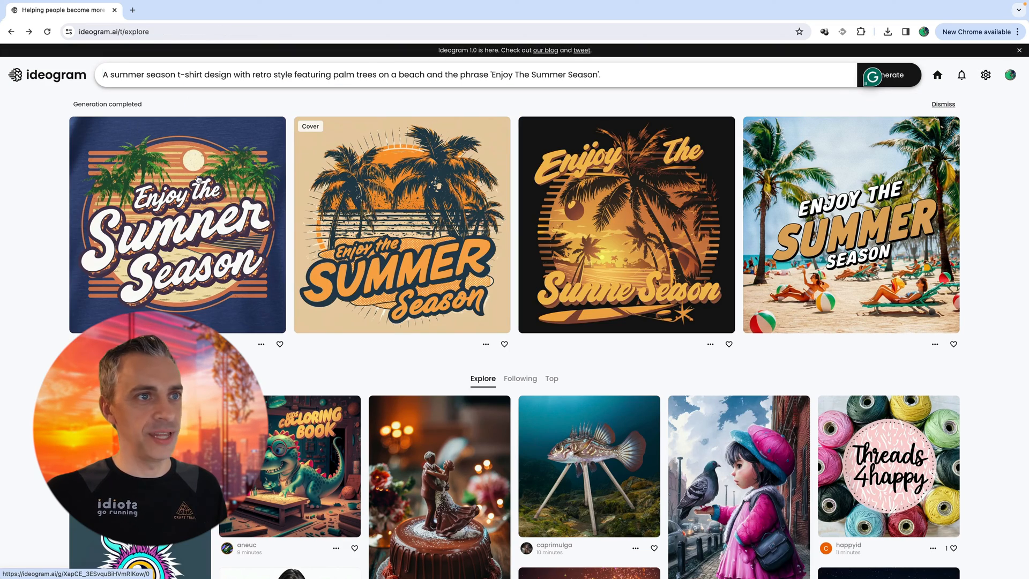
{"action": "scroll", "scroll_direction": "down", "scroll_amount": 3}
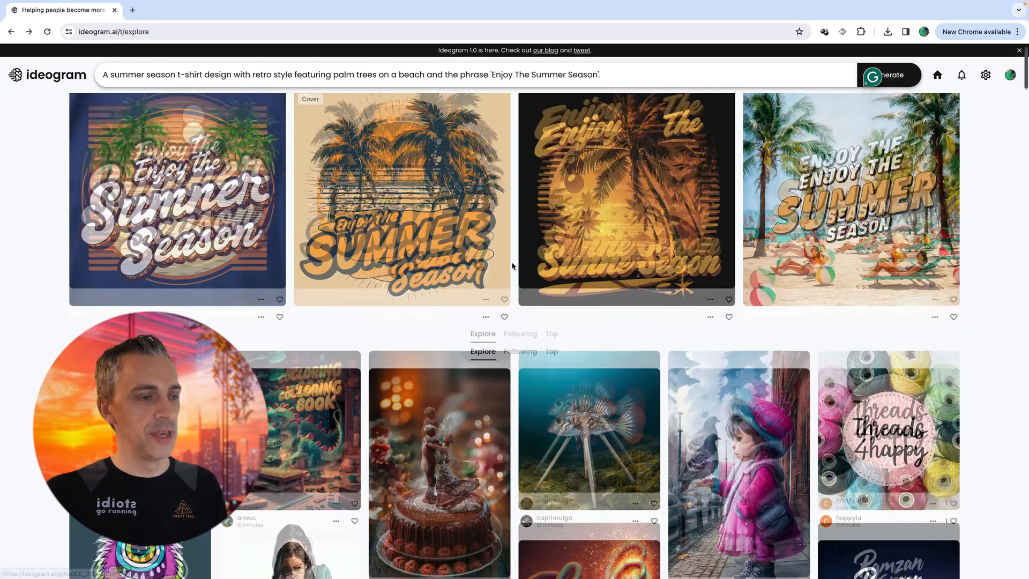
{"action": "scroll", "scroll_direction": "down", "scroll_amount": 3}
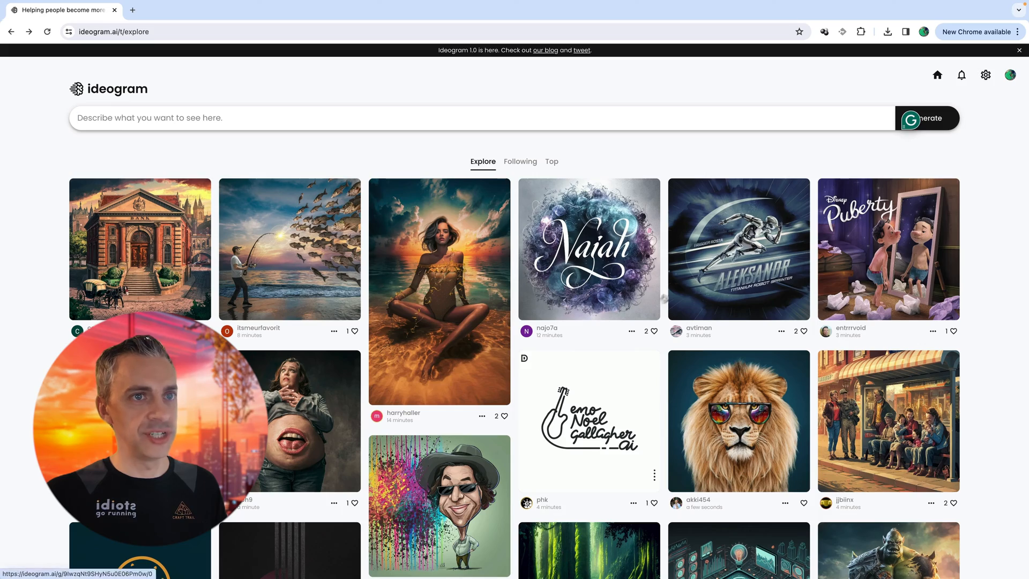
{"action": "scroll", "scroll_direction": "down", "scroll_amount": 3}
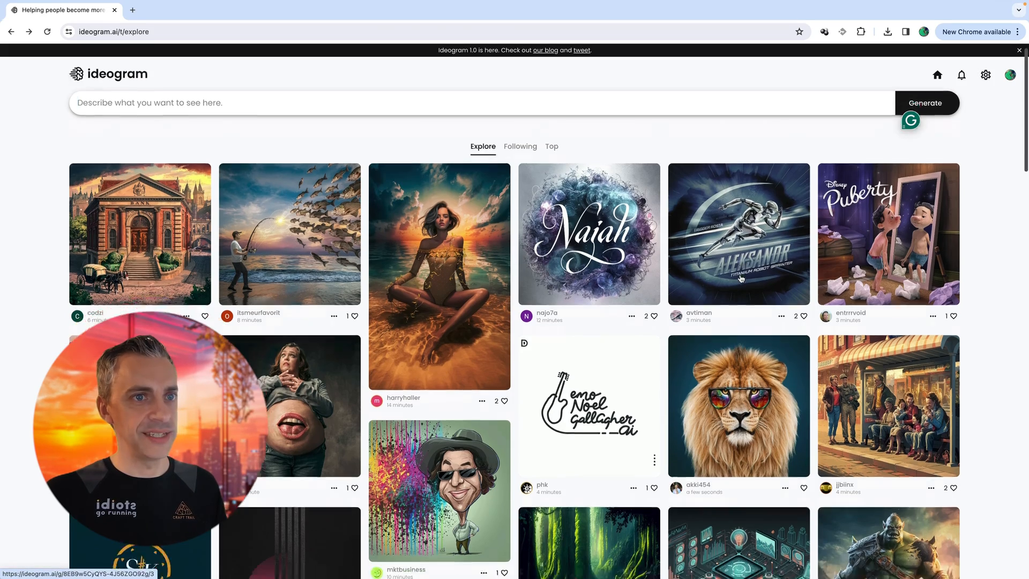
{"action": "scroll", "scroll_direction": "down", "scroll_amount": 3}
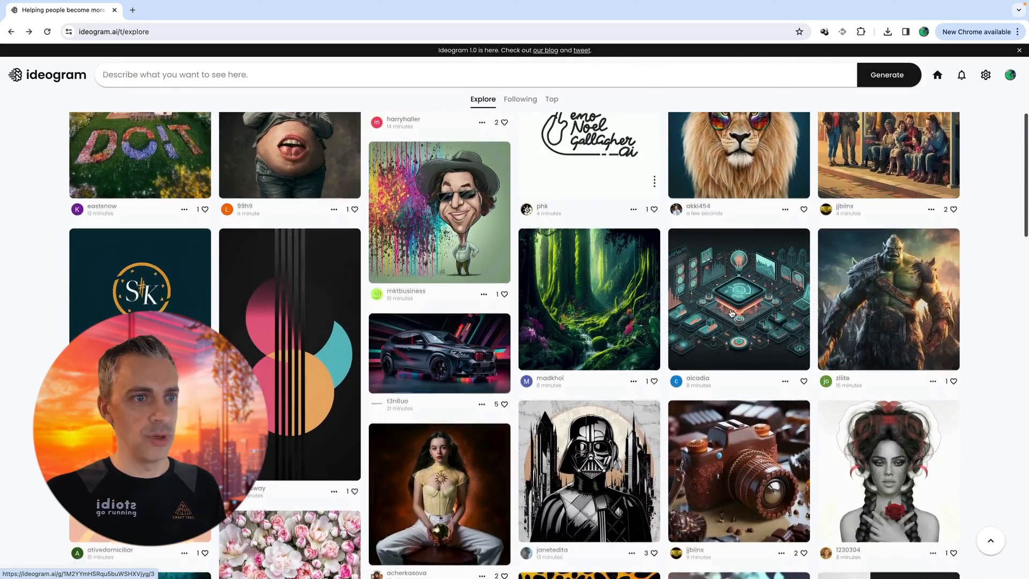
{"action": "scroll", "scroll_direction": "down", "scroll_amount": 3}
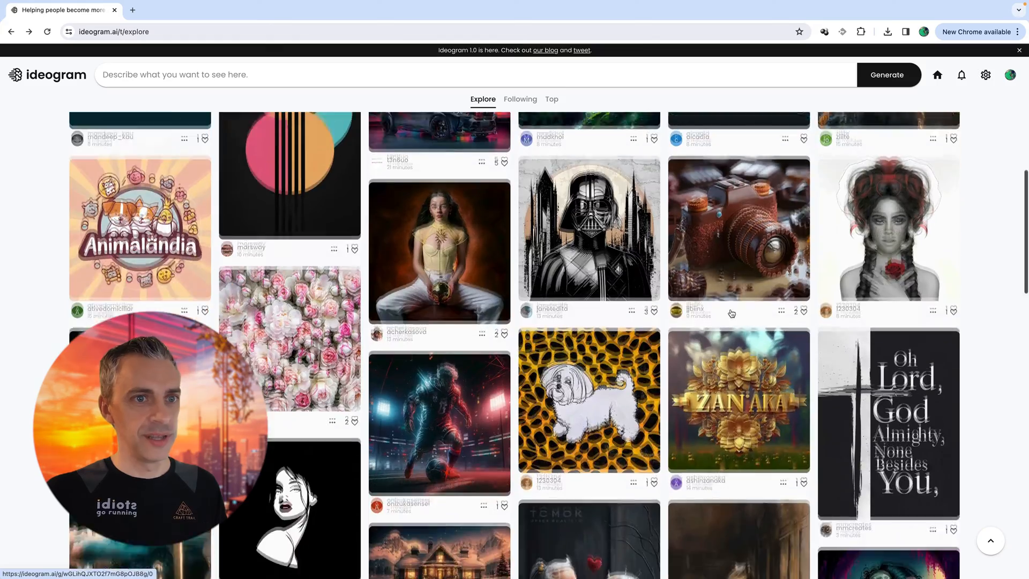
{"action": "scroll", "scroll_direction": "down", "scroll_amount": 3}
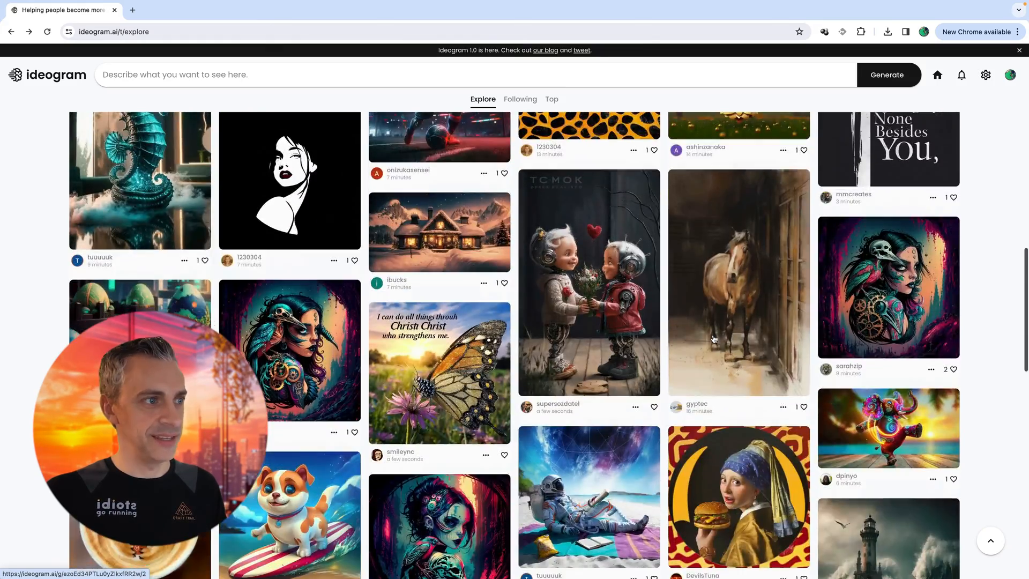
{"action": "scroll", "scroll_direction": "down", "scroll_amount": 3}
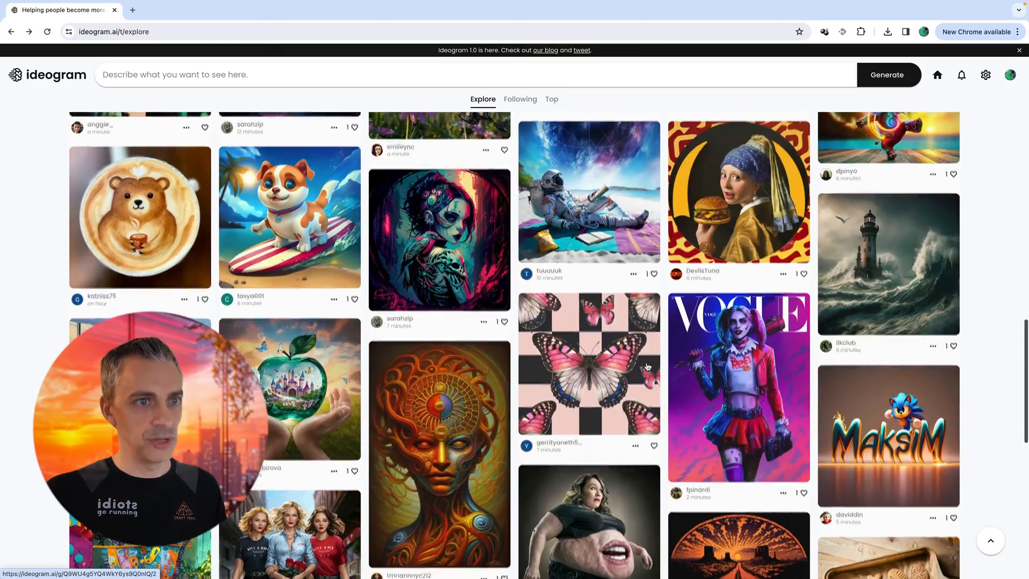
{"action": "scroll", "scroll_direction": "down", "scroll_amount": 3}
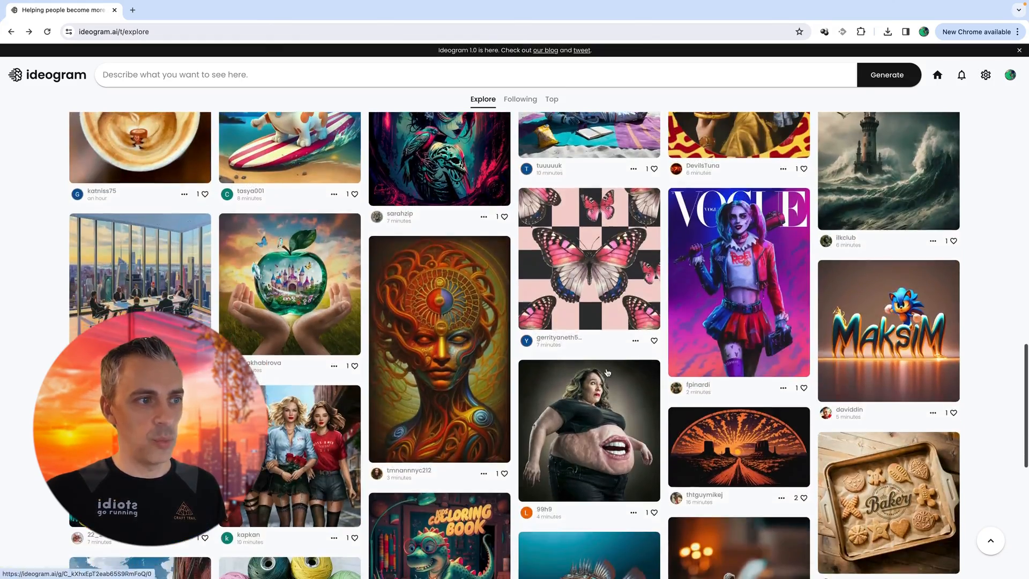
{"action": "scroll", "scroll_direction": "down", "scroll_amount": 3}
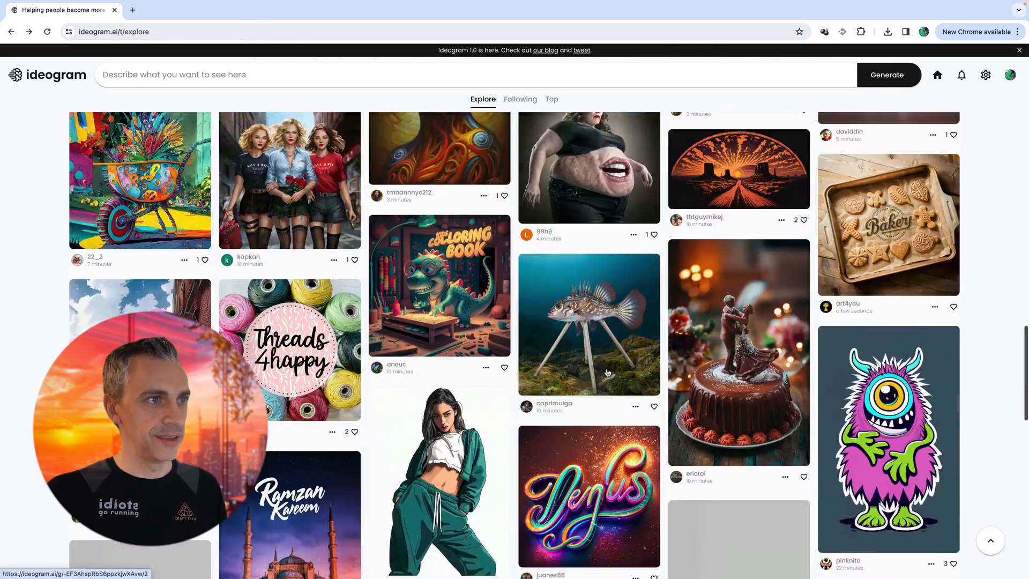
- Generate new images from the pink one-eyed monster design's Magic Prompt
{"action": "left_click", "coordinate": [889, 439]}
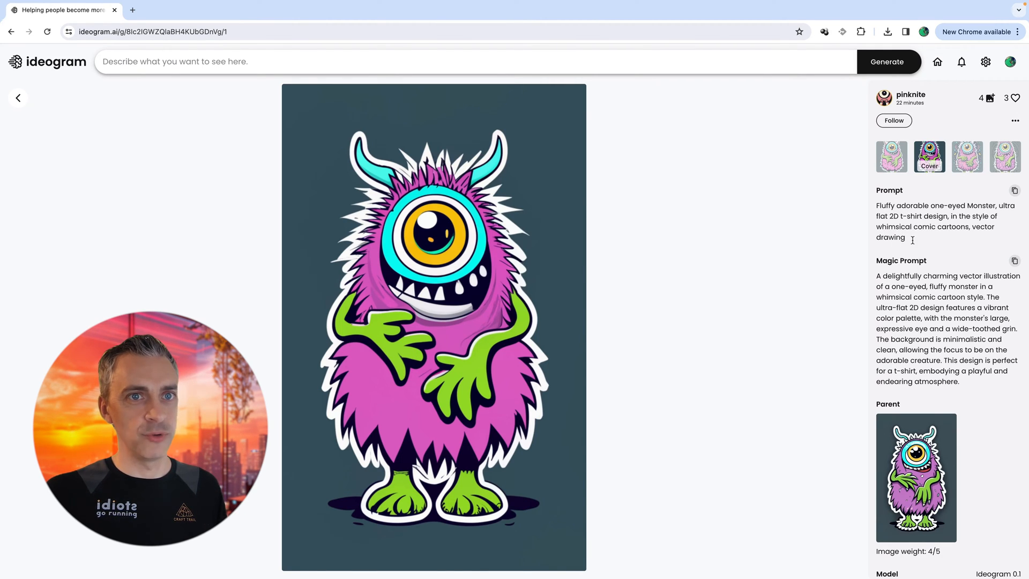
{"action": "left_click", "coordinate": [1014, 260]}
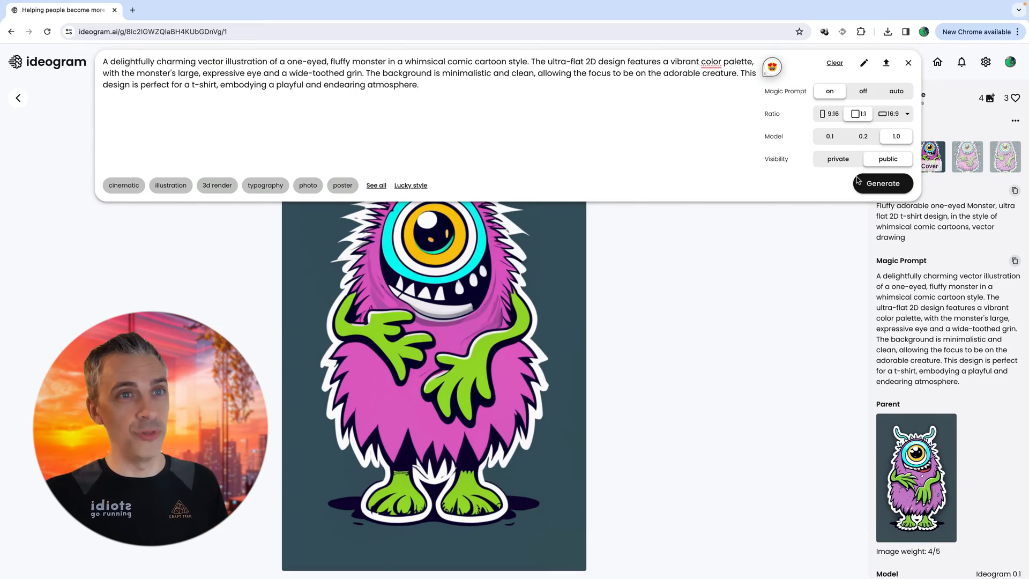
{"action": "left_click", "coordinate": [883, 183]}
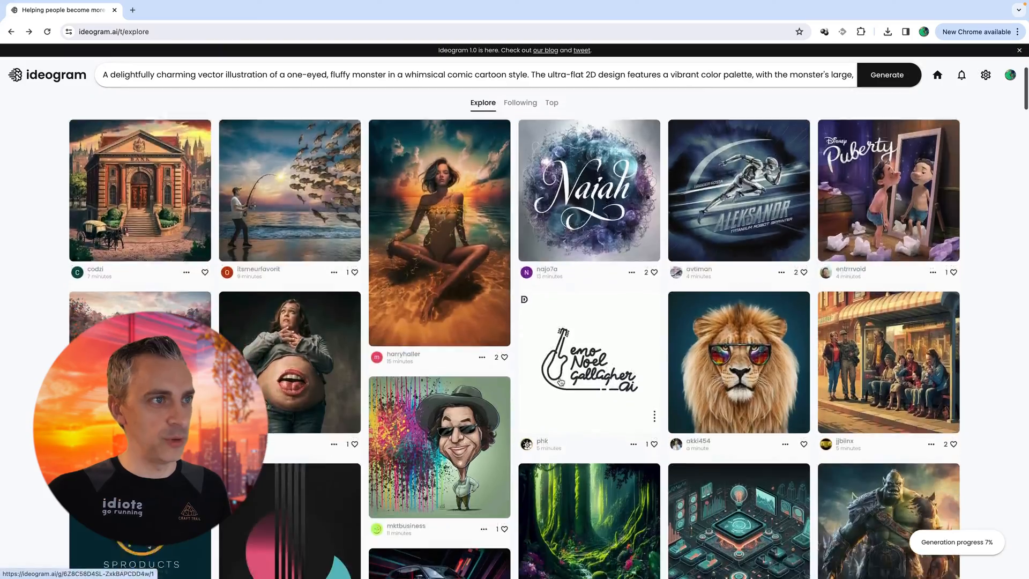
- Scroll the Explore feed while the four one-eyed fluffy monster images finish generating
{"action": "scroll", "scroll_direction": "down", "scroll_amount": 3}
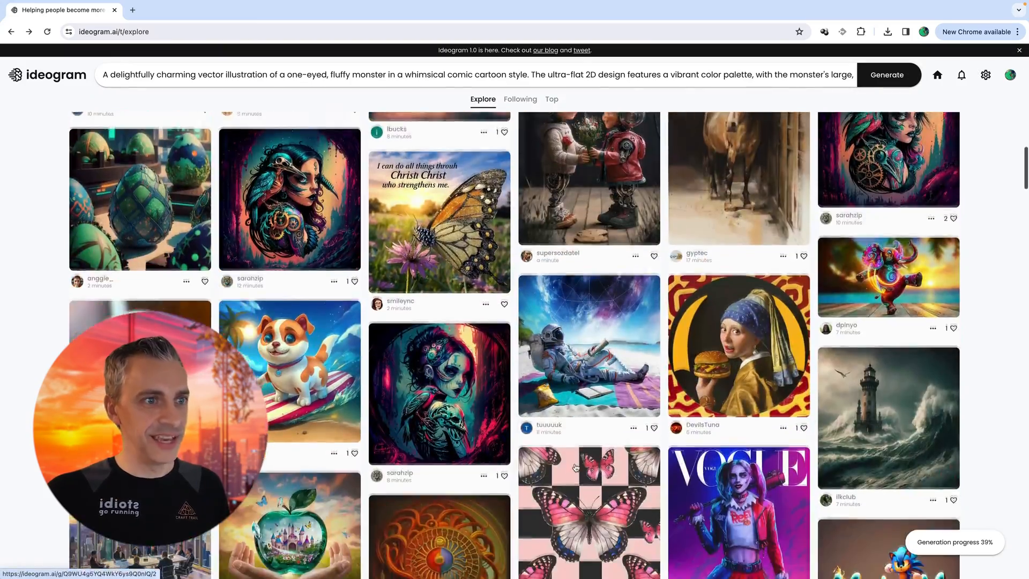
{"action": "scroll", "scroll_direction": "down", "scroll_amount": 3}
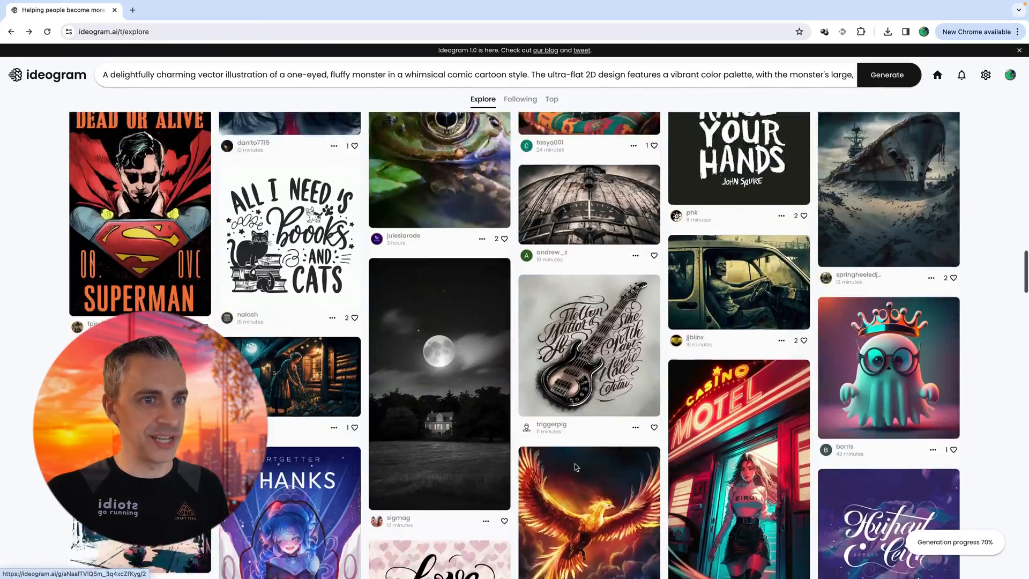
{"action": "scroll", "scroll_direction": "down", "scroll_amount": 3}
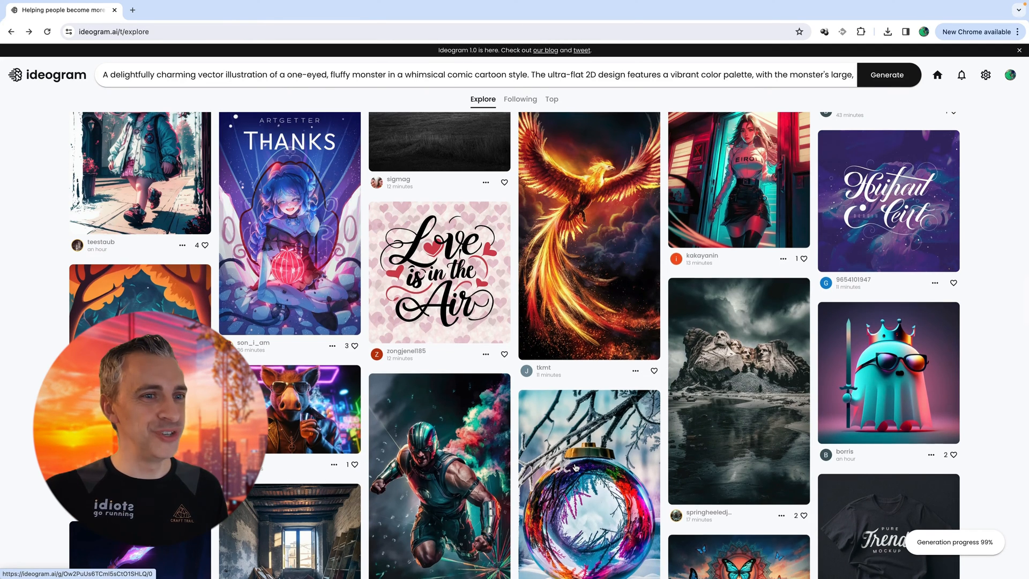
{"action": "scroll", "scroll_direction": "down", "scroll_amount": 3}
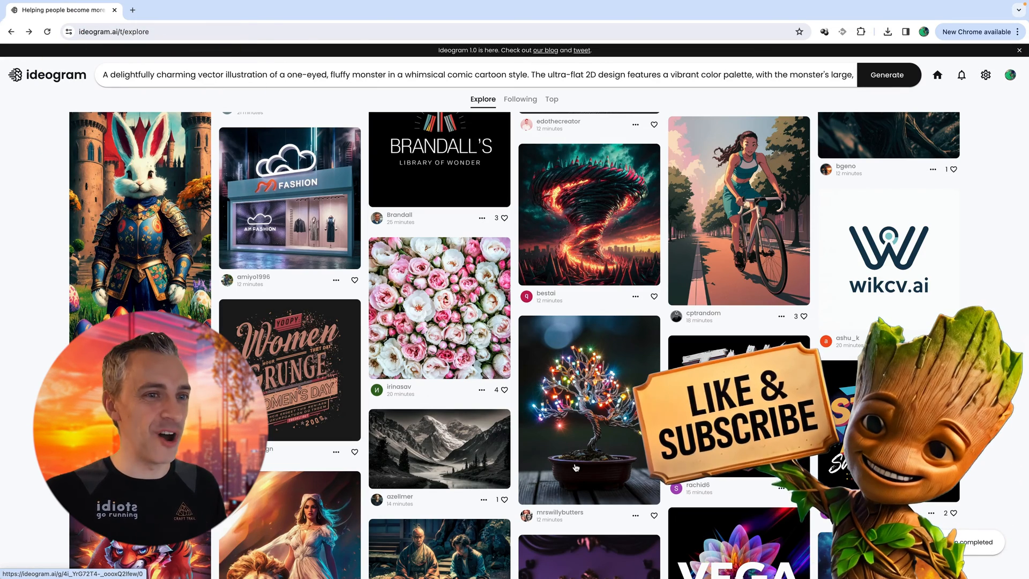
{"action": "scroll", "scroll_direction": "down", "scroll_amount": 3}
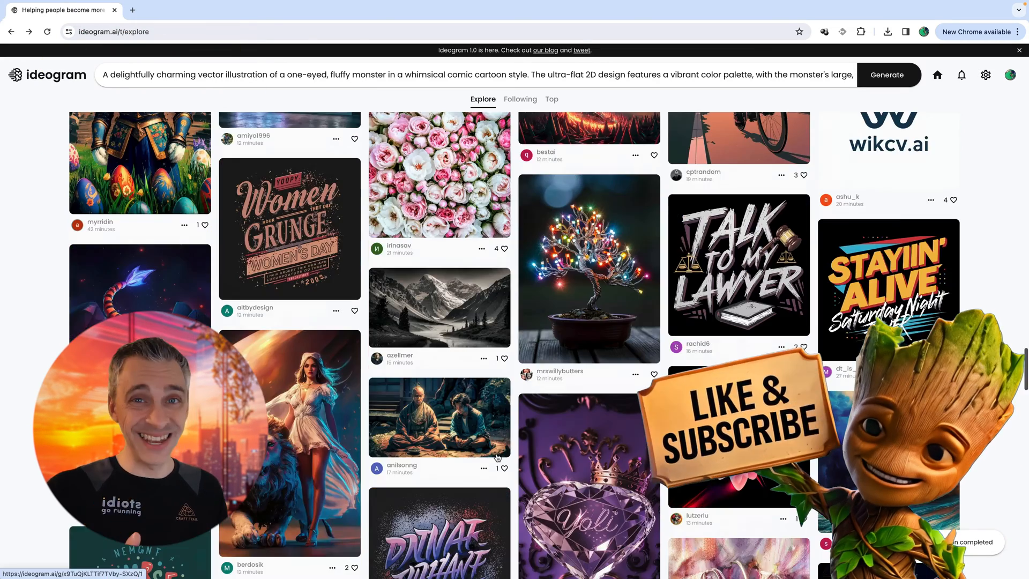
{"action": "scroll", "scroll_direction": "down", "scroll_amount": 3}
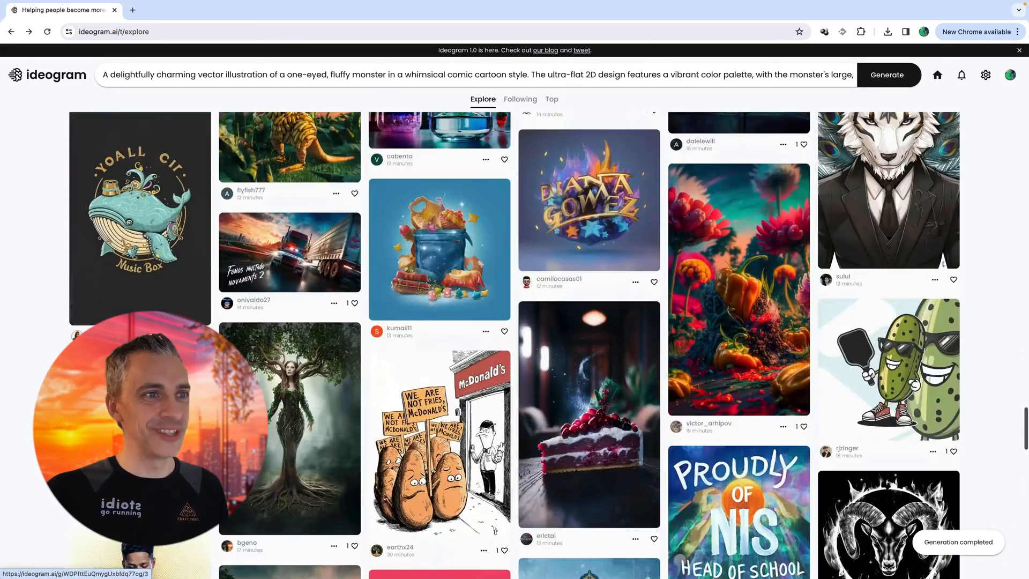
{"action": "scroll", "scroll_direction": "down", "scroll_amount": 3}
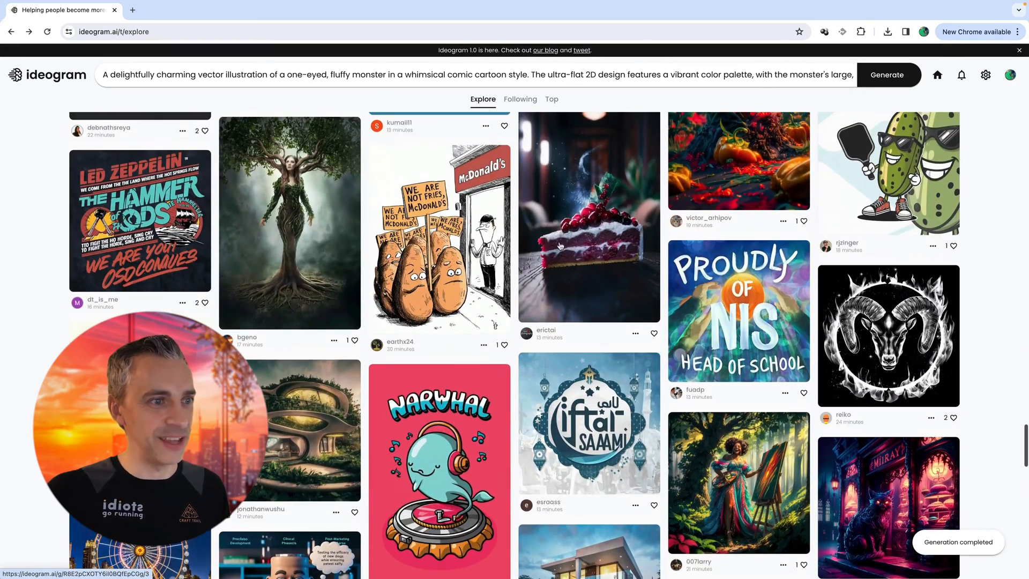
{"action": "scroll", "scroll_direction": "down", "scroll_amount": 3}
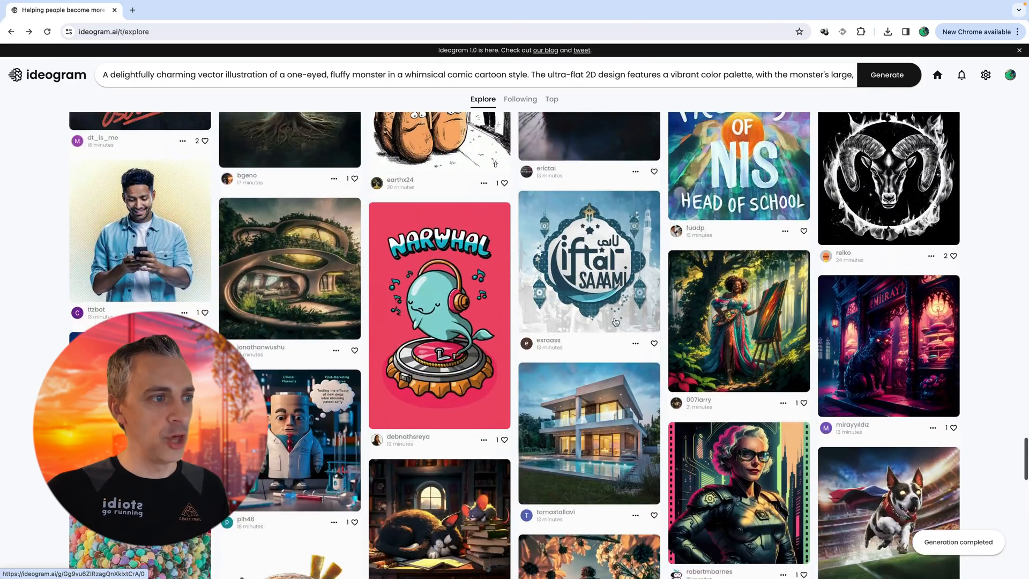
{"action": "scroll", "scroll_direction": "down", "scroll_amount": 3}
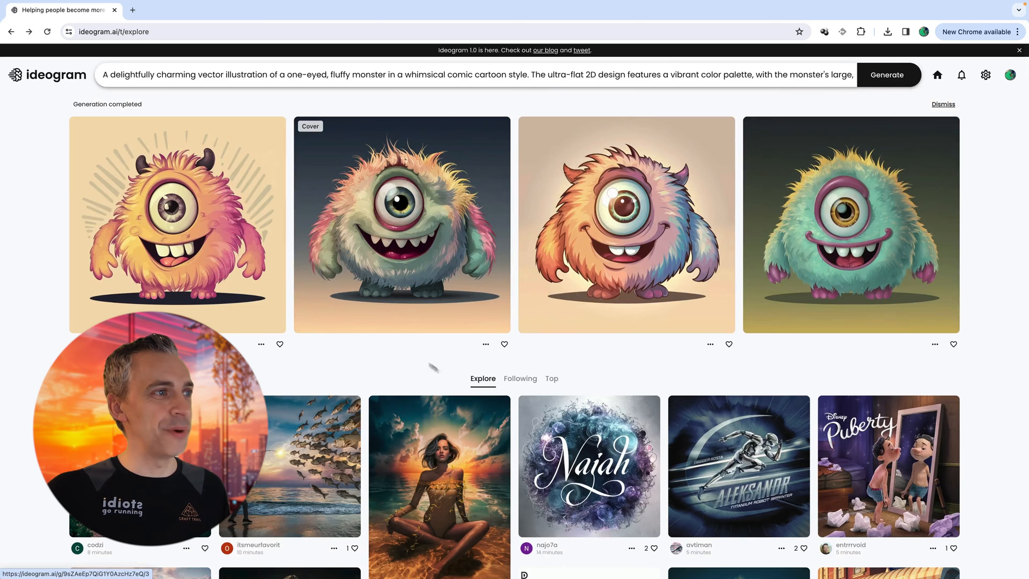
{"action": "left_click", "coordinate": [177, 223]}
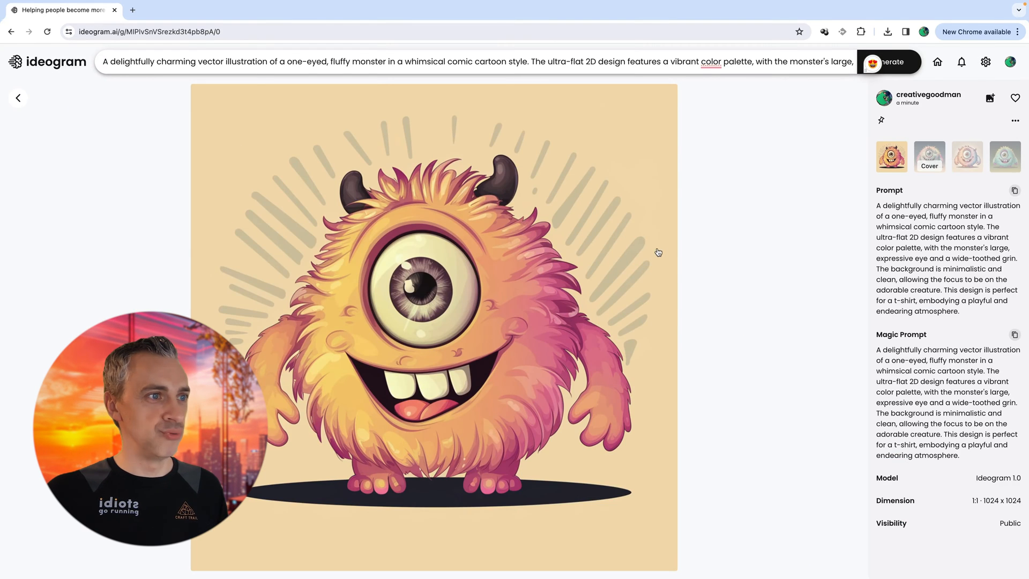
{"action": "left_click", "coordinate": [929, 156]}
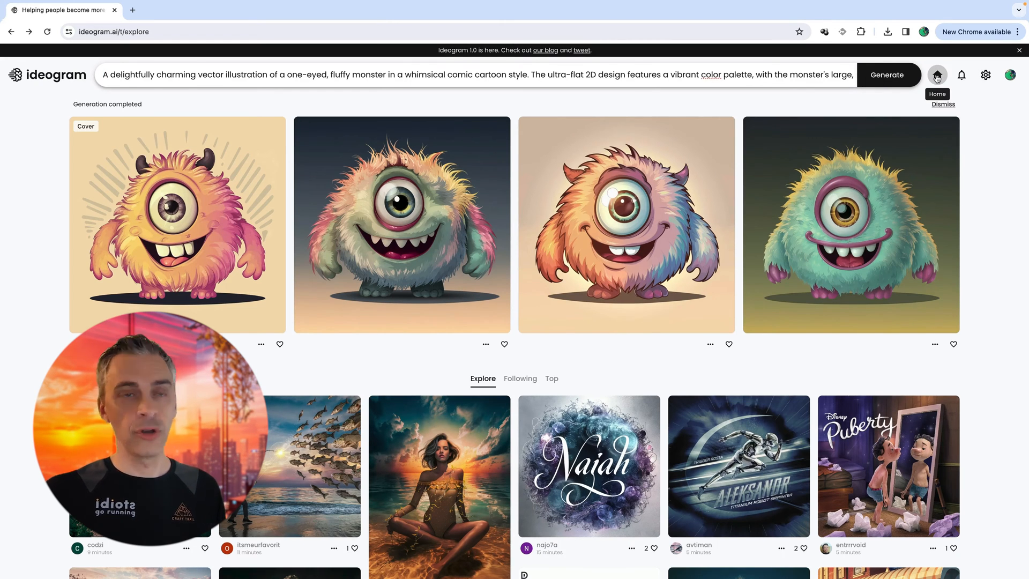
- Check notifications, then open the account menu with Plus membership options
{"action": "left_click", "coordinate": [961, 74]}
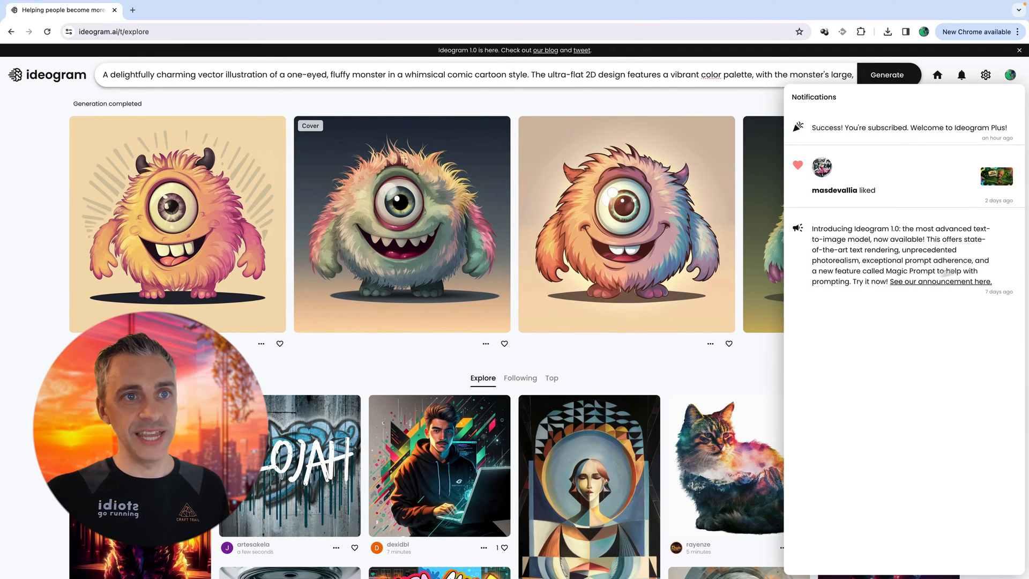
{"action": "mouse_move", "coordinate": [858, 231]}
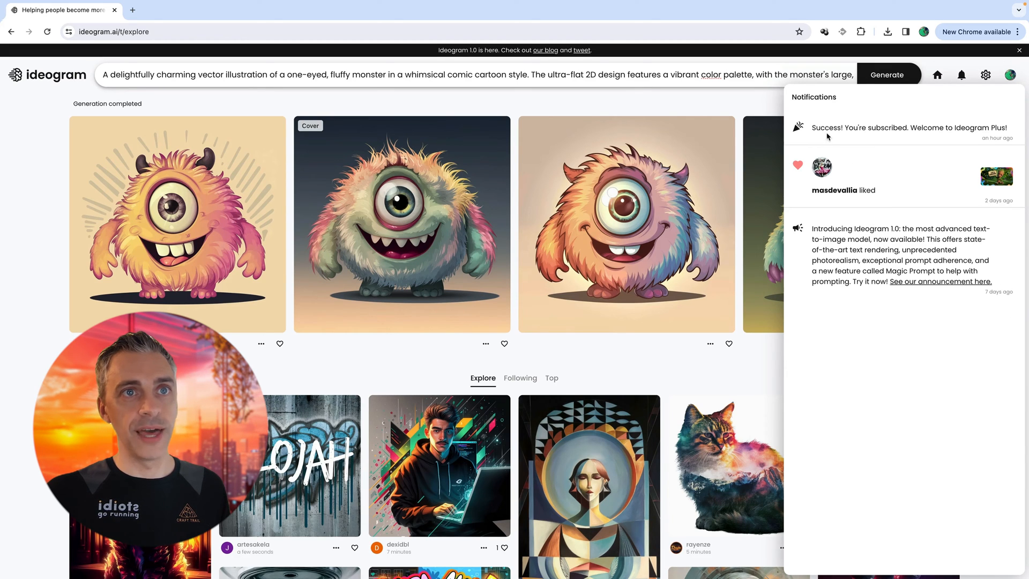
{"action": "mouse_move", "coordinate": [877, 132]}
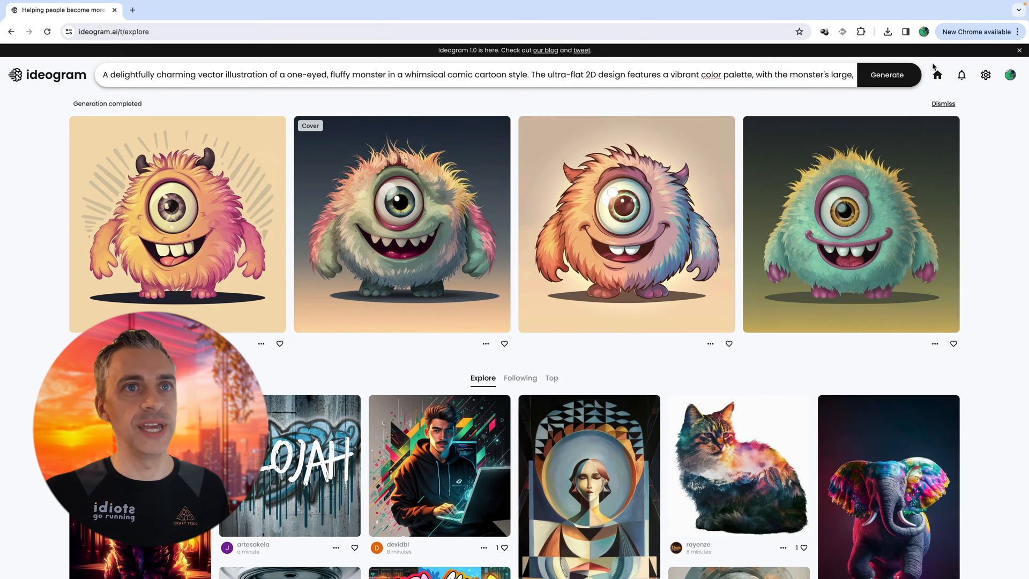
{"action": "left_click", "coordinate": [1011, 75]}
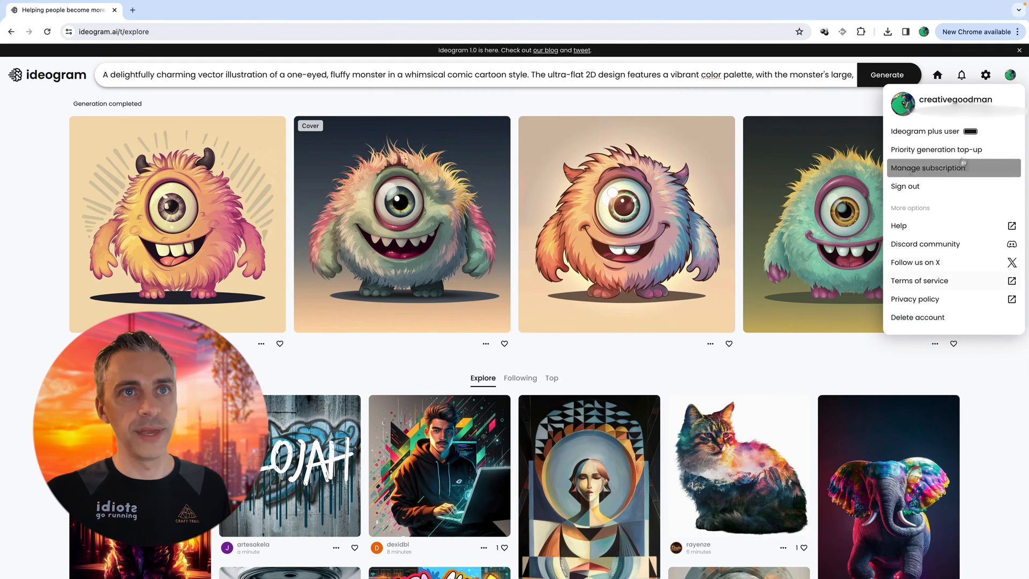
- Go to My profile and view the second Dino's Stories logo variation
{"action": "left_click", "coordinate": [1010, 74]}
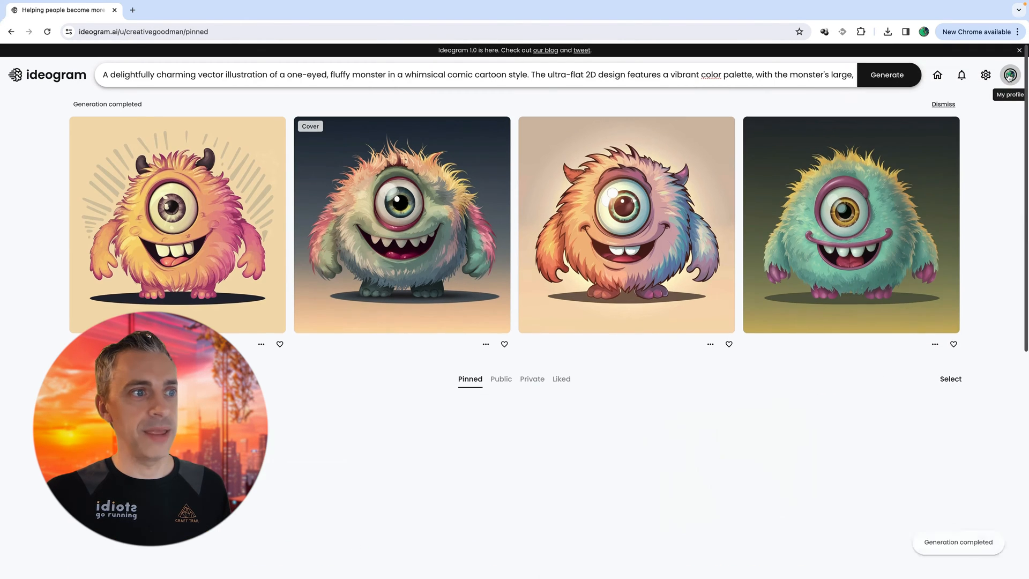
{"action": "scroll", "scroll_direction": "down", "scroll_amount": 3}
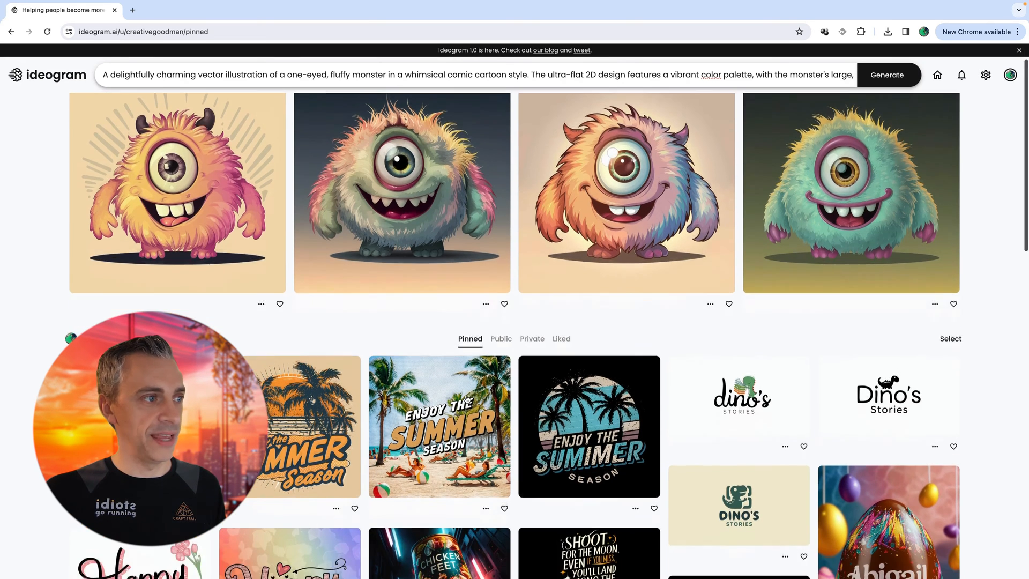
{"action": "scroll", "scroll_direction": "down", "scroll_amount": 3}
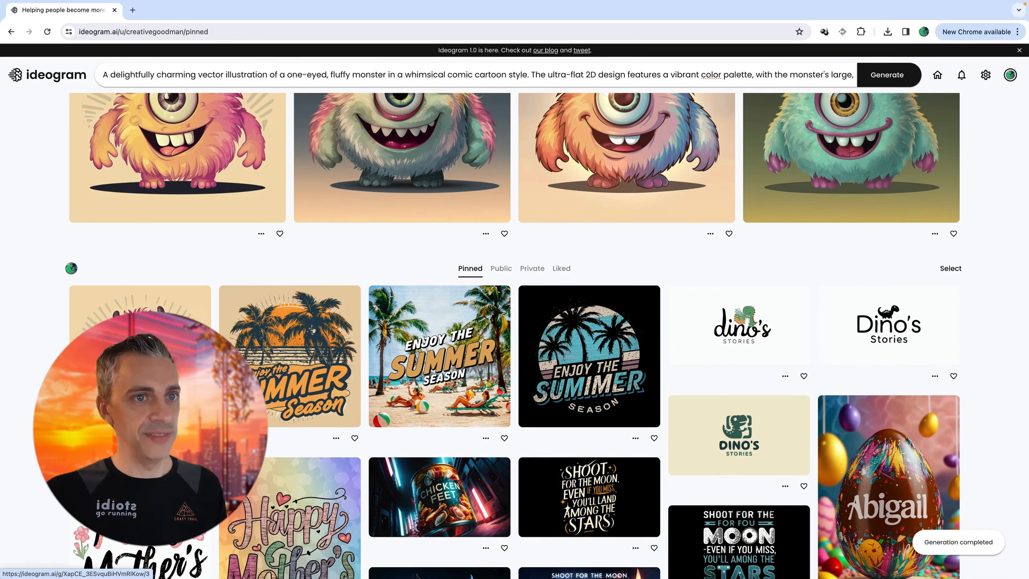
{"action": "scroll", "scroll_direction": "down", "scroll_amount": 3}
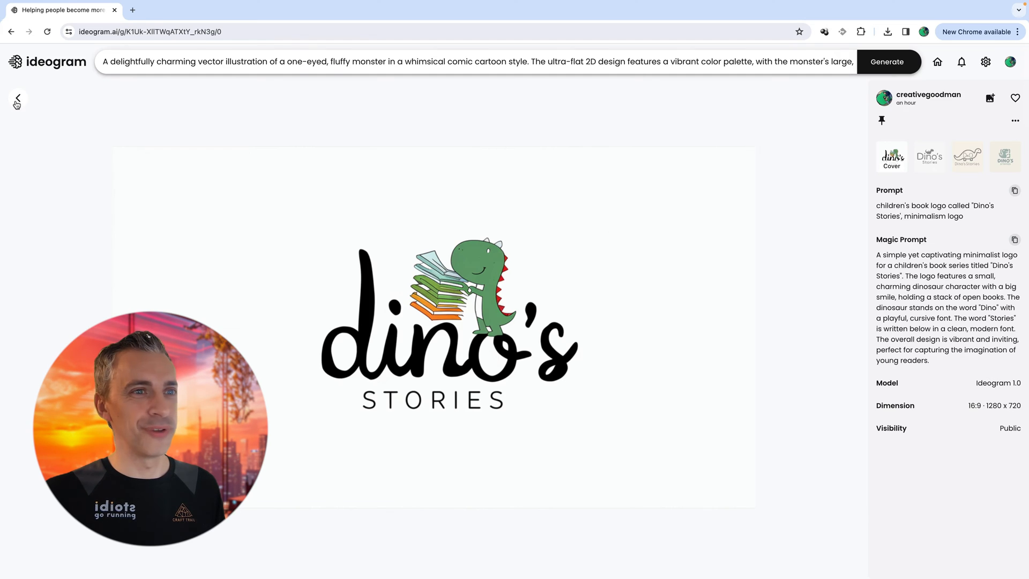
{"action": "left_click", "coordinate": [929, 156]}
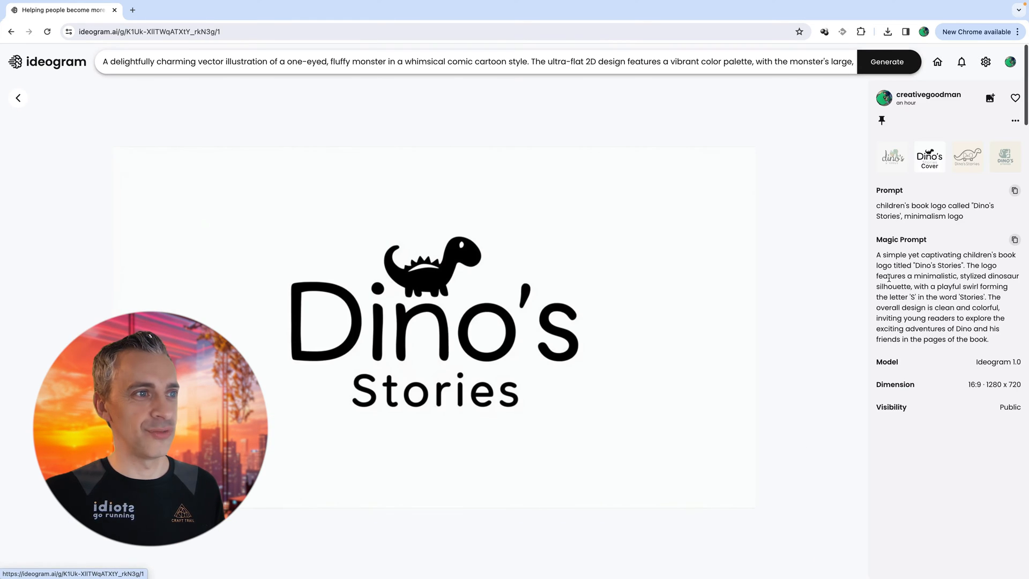
{"action": "left_click", "coordinate": [17, 98]}
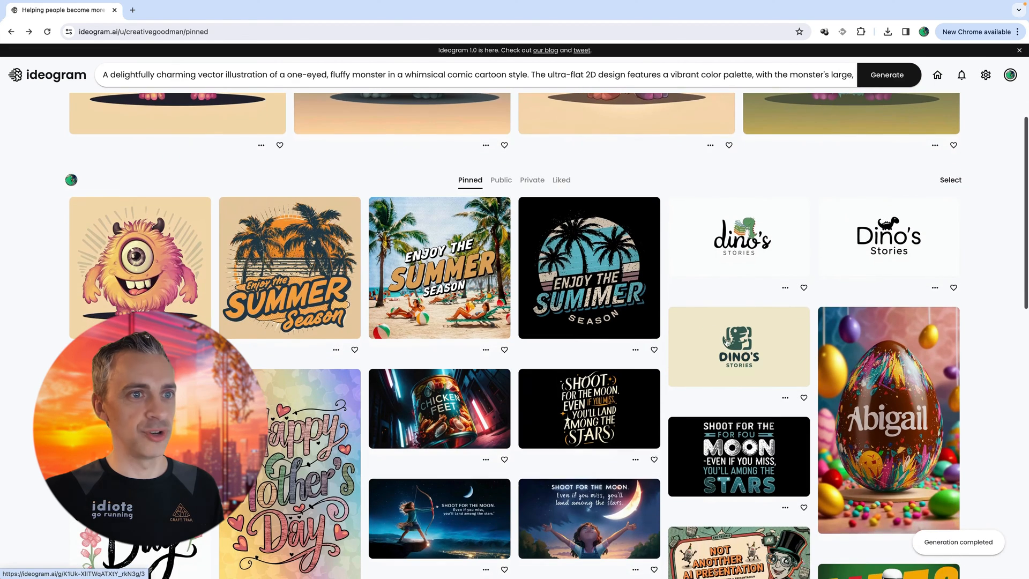
- Open the pinned Shoot for the Moon and Abigail Easter egg designs
{"action": "scroll", "scroll_direction": "down", "scroll_amount": 3}
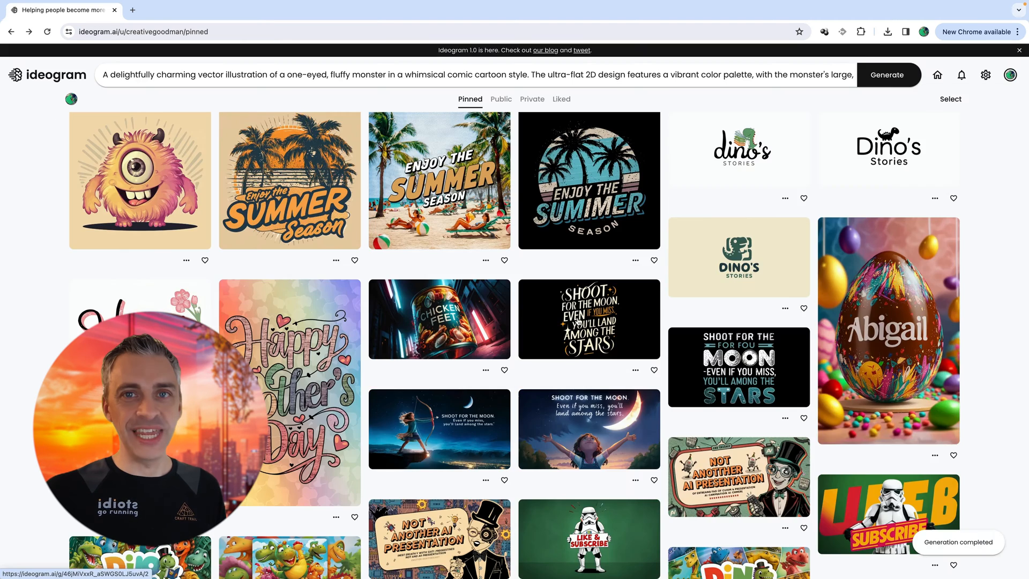
{"action": "left_click", "coordinate": [588, 319]}
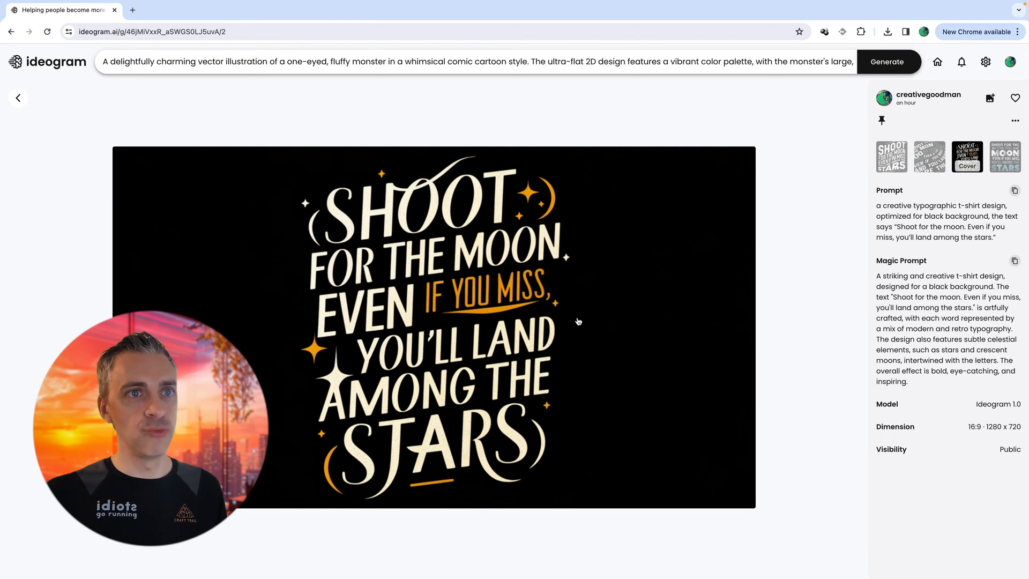
{"action": "mouse_move", "coordinate": [641, 285]}
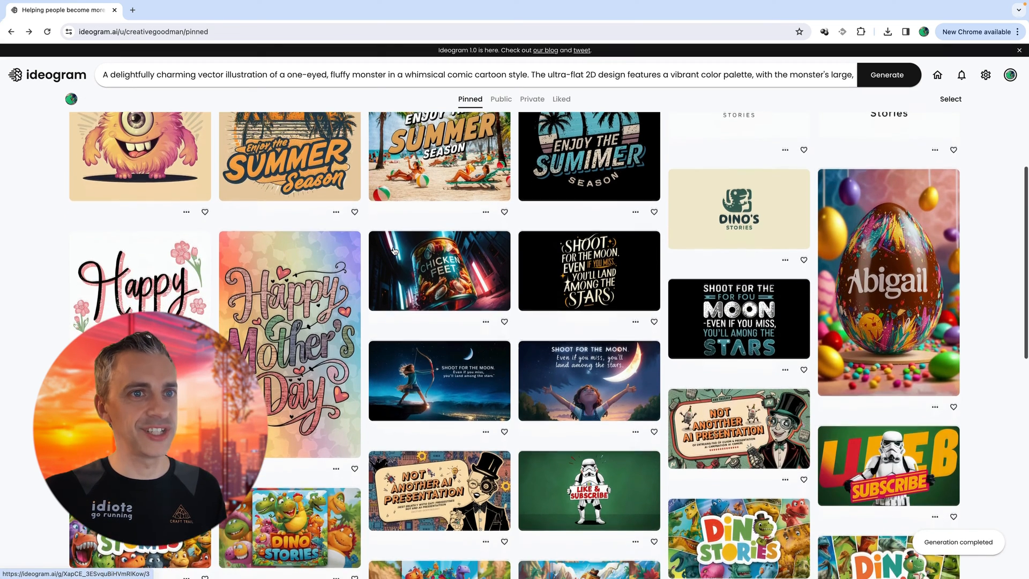
{"action": "left_click", "coordinate": [889, 281]}
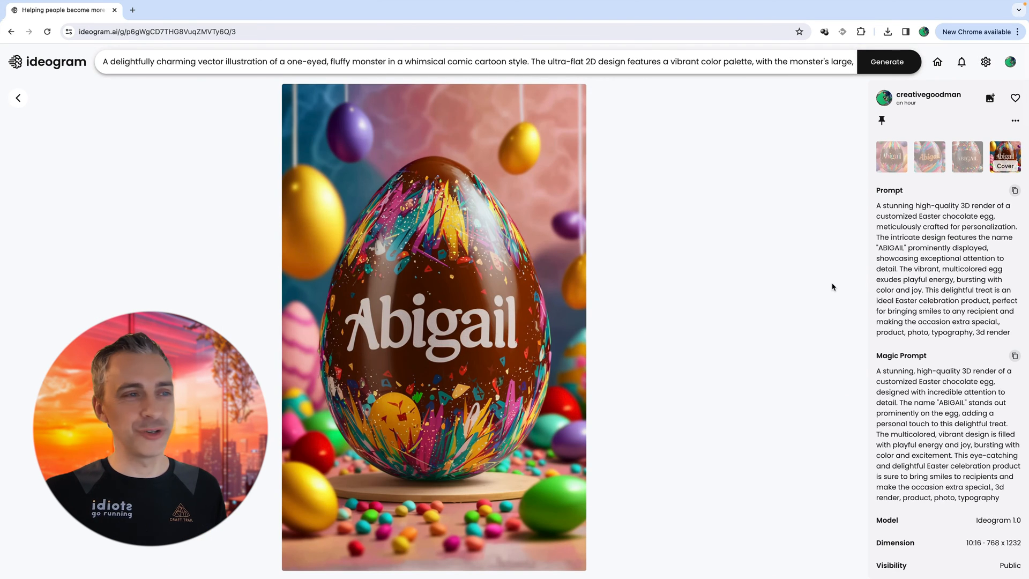
{"action": "mouse_move", "coordinate": [171, 104]}
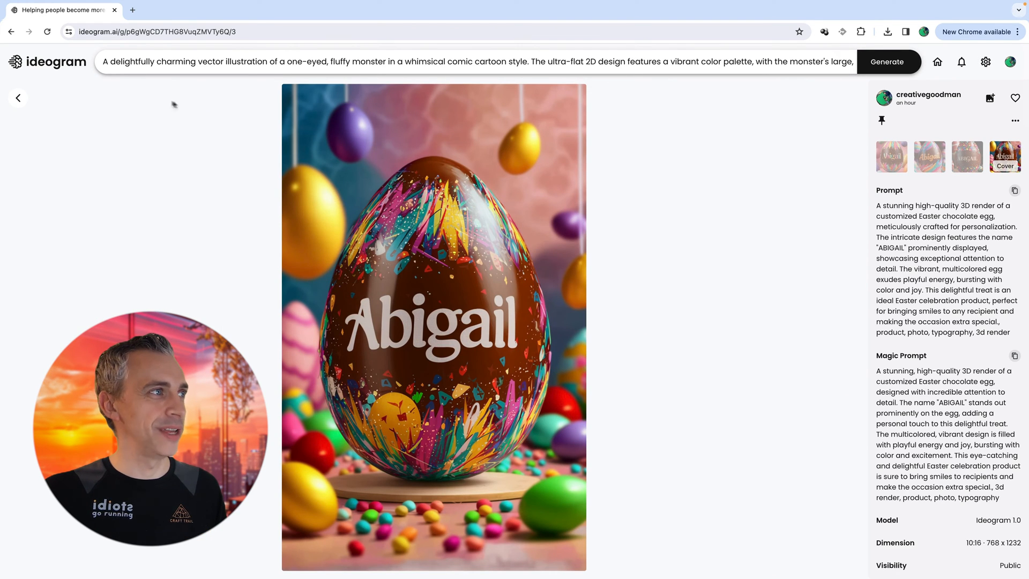
{"action": "left_click", "coordinate": [17, 98]}
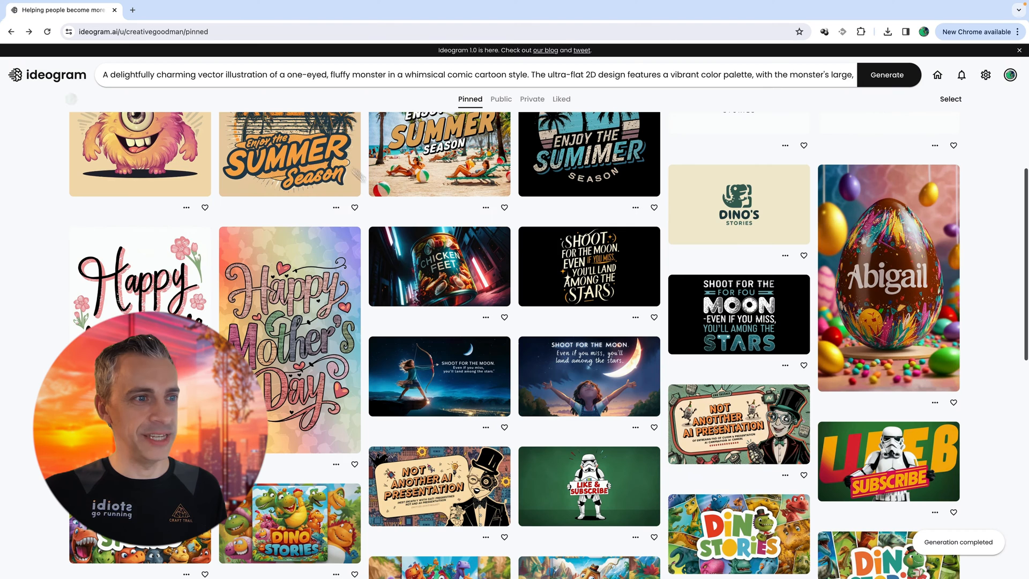
- Open the Like & Subscribe stormtrooper design and scroll through its prompts
{"action": "left_click", "coordinate": [439, 486]}
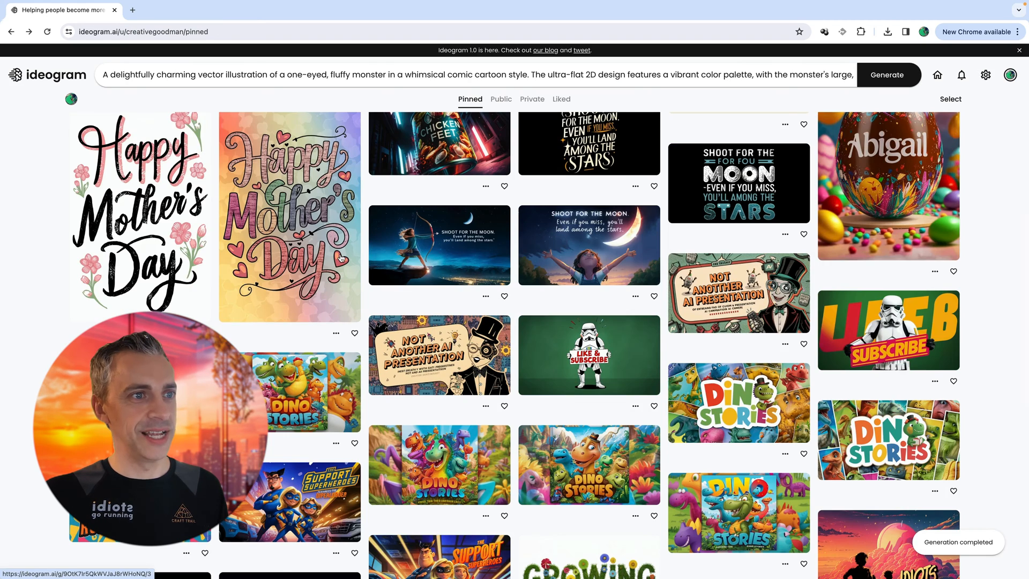
{"action": "left_click", "coordinate": [589, 355]}
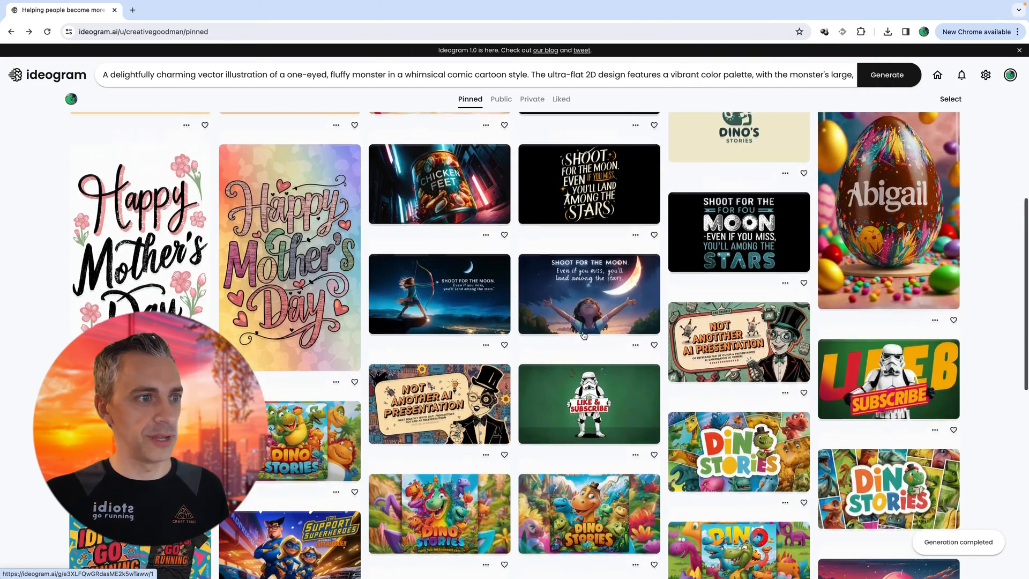
{"action": "scroll", "scroll_direction": "down", "scroll_amount": 3}
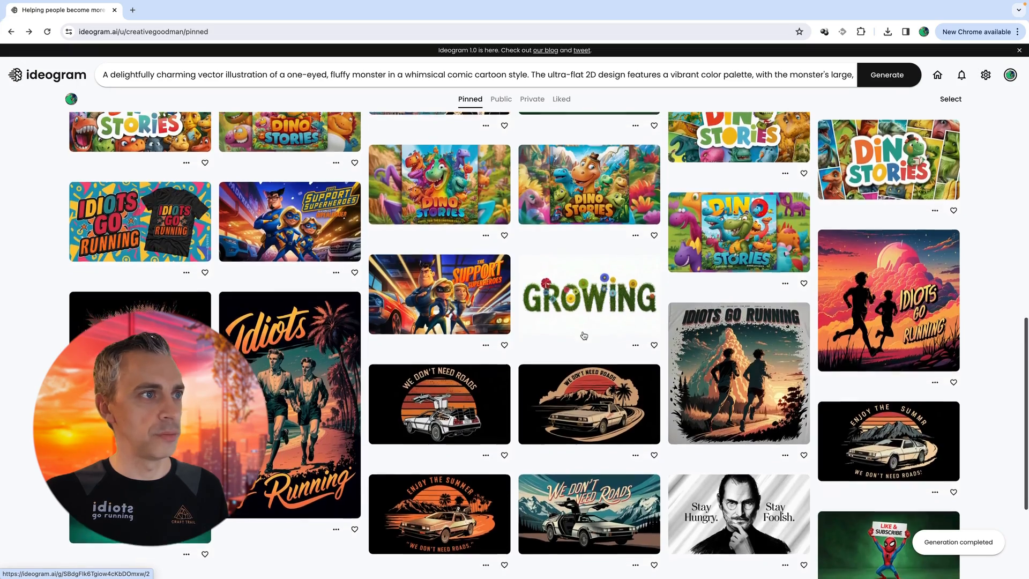
{"action": "scroll", "scroll_direction": "down", "scroll_amount": 3}
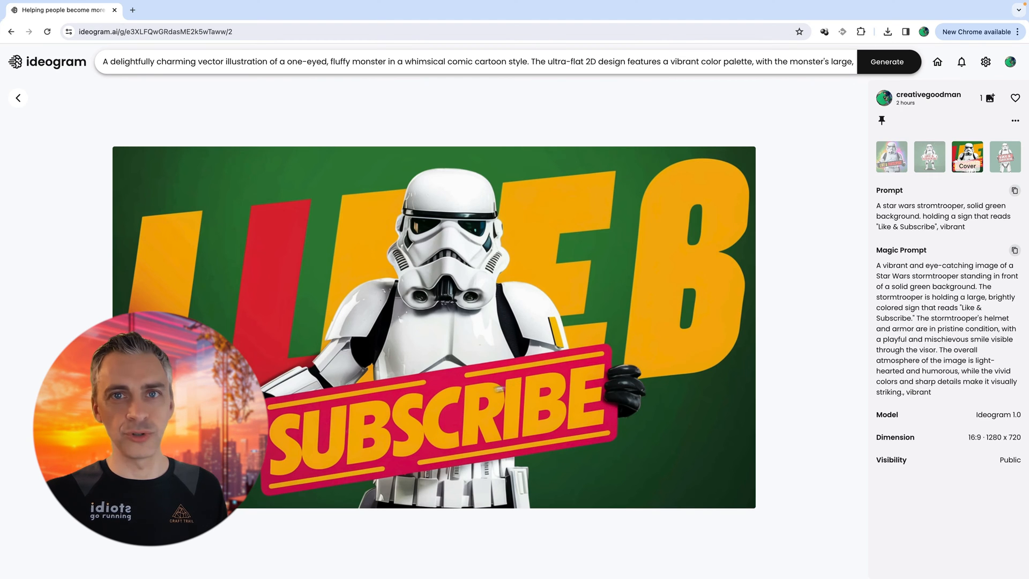
- View the Dino Stories book cover details and return to the Pinned grid
{"action": "left_click", "coordinate": [17, 97]}
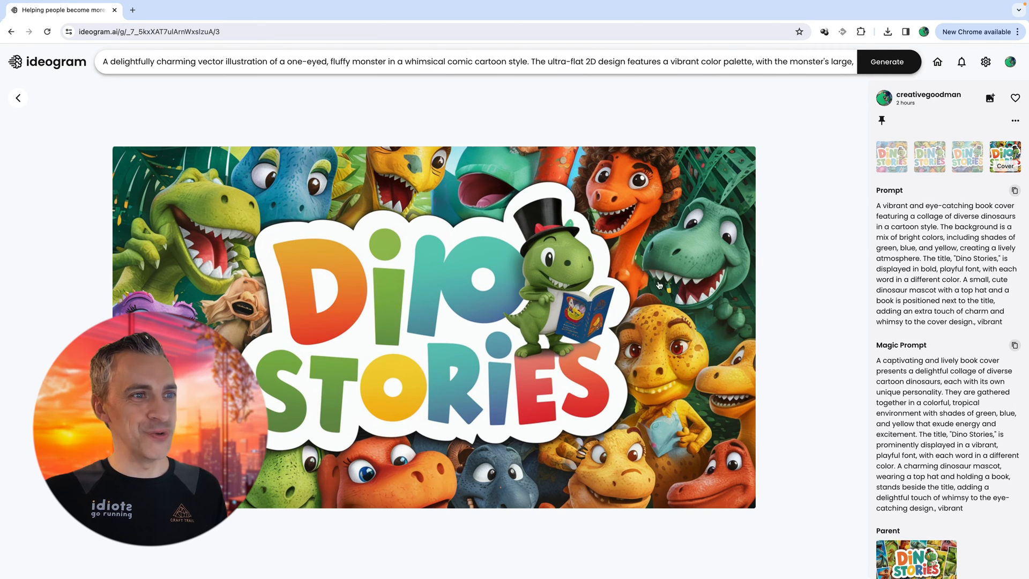
{"action": "mouse_move", "coordinate": [92, 137]}
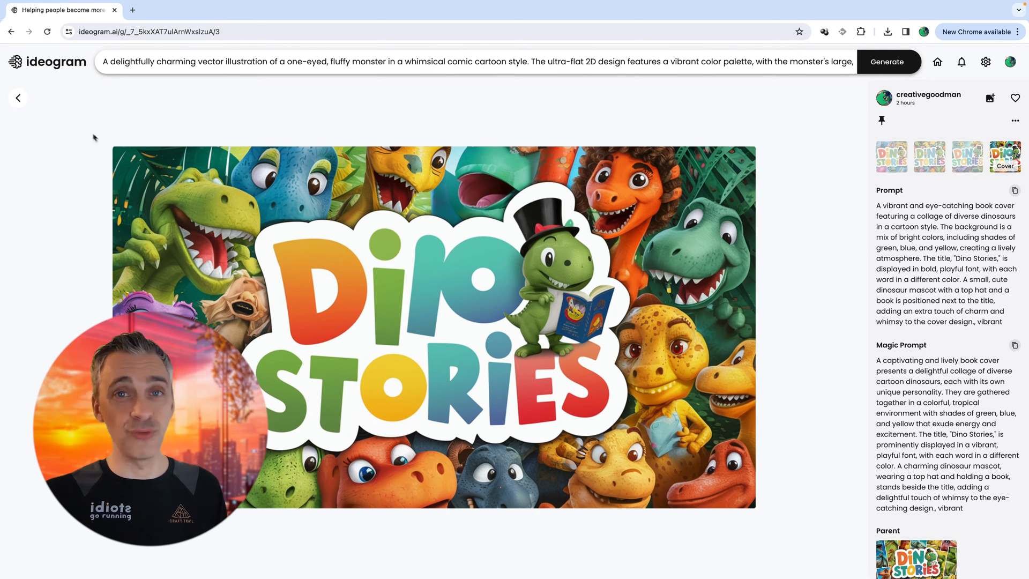
{"action": "mouse_move", "coordinate": [237, 207]}
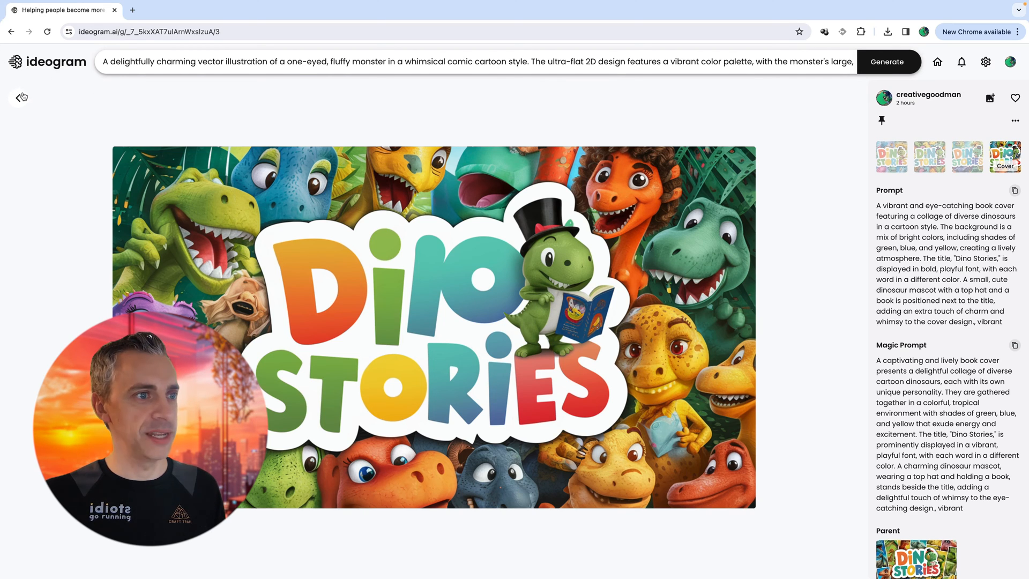
{"action": "left_click", "coordinate": [20, 97]}
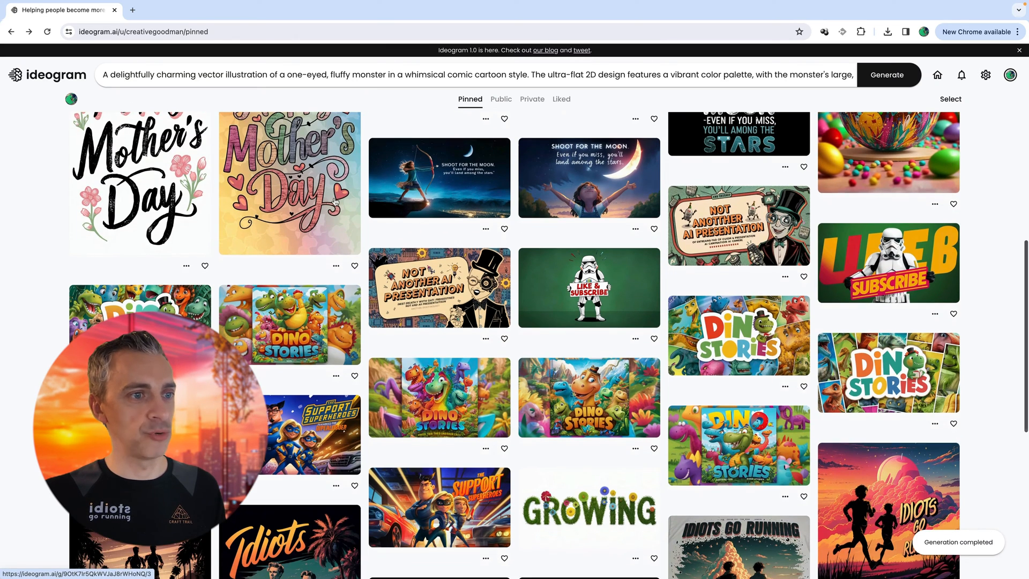
- Scroll through the Pinned grid and switch the profile to the Public tab
{"action": "scroll", "scroll_direction": "down", "scroll_amount": 3}
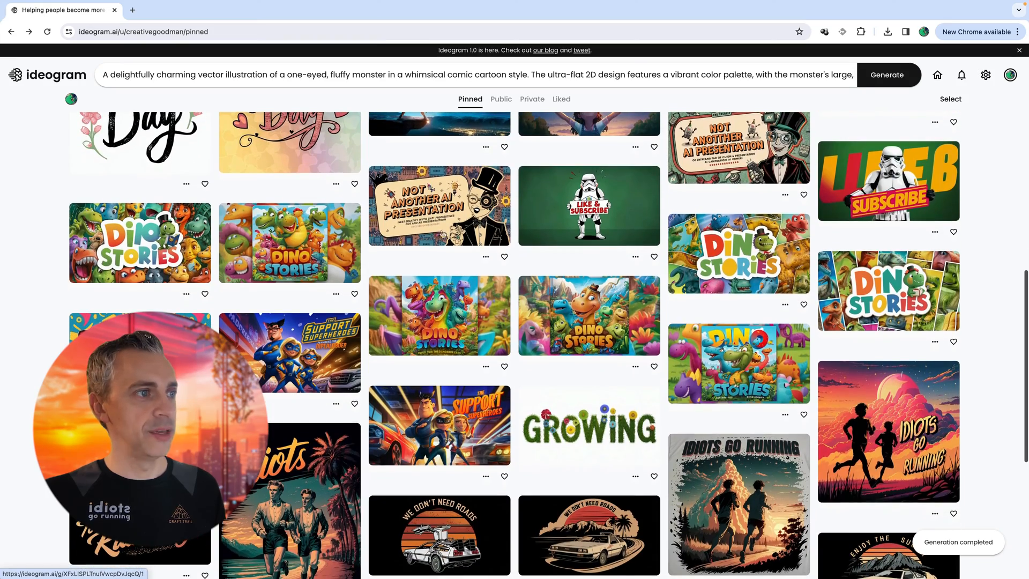
{"action": "scroll", "scroll_direction": "down", "scroll_amount": 3}
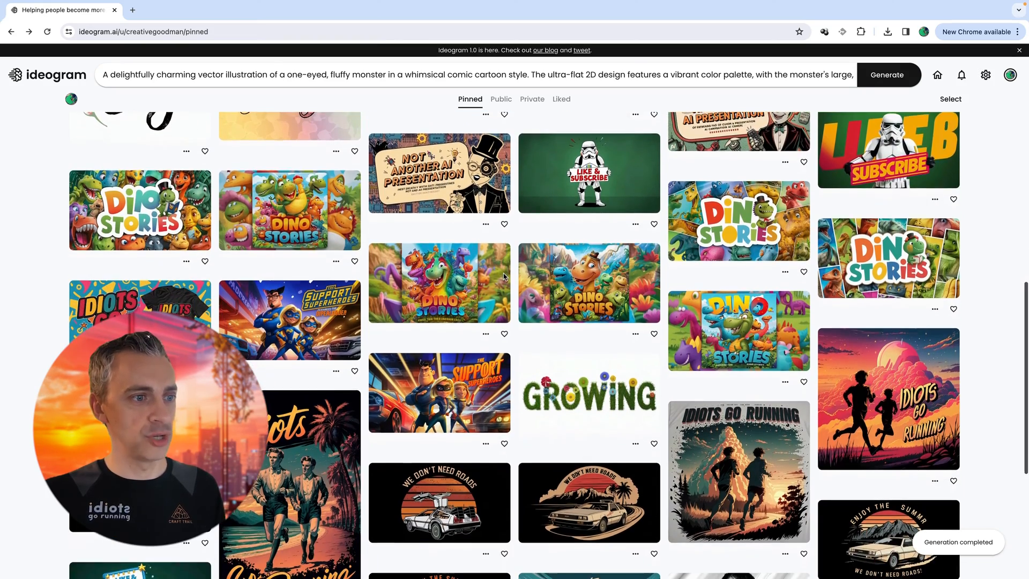
{"action": "scroll", "scroll_direction": "down", "scroll_amount": 3}
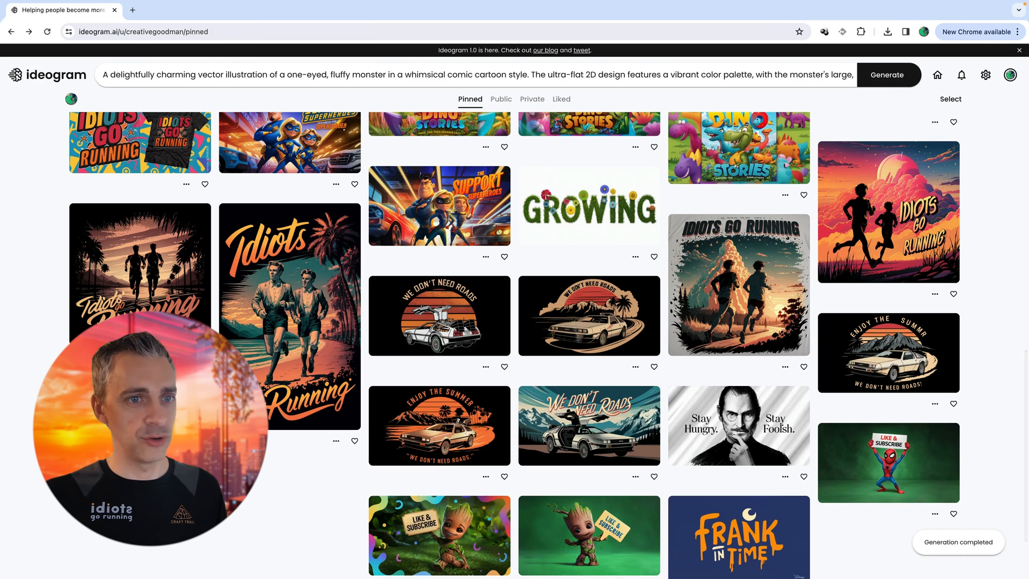
{"action": "scroll", "scroll_direction": "up", "scroll_amount": 3}
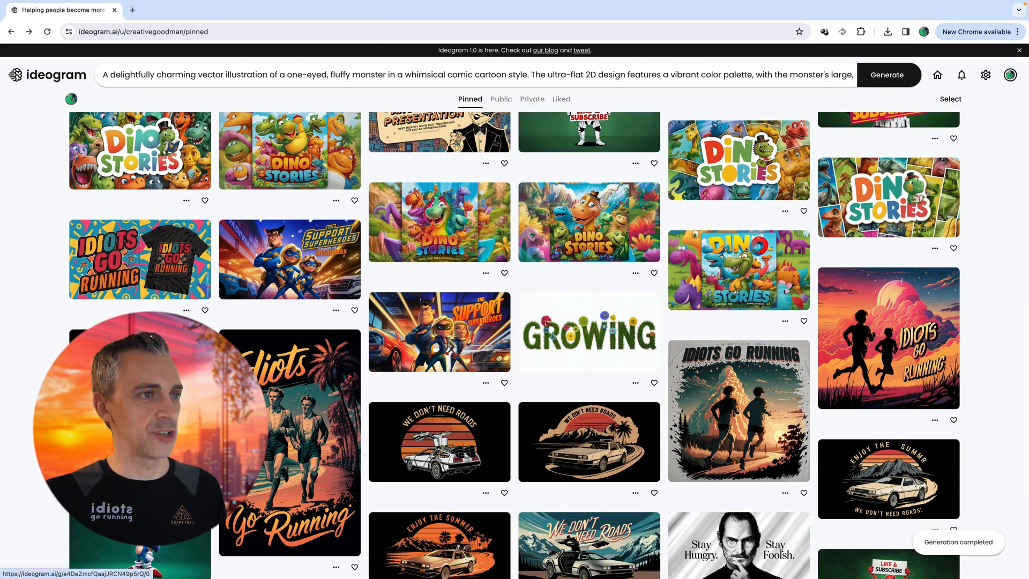
{"action": "left_click", "coordinate": [288, 445]}
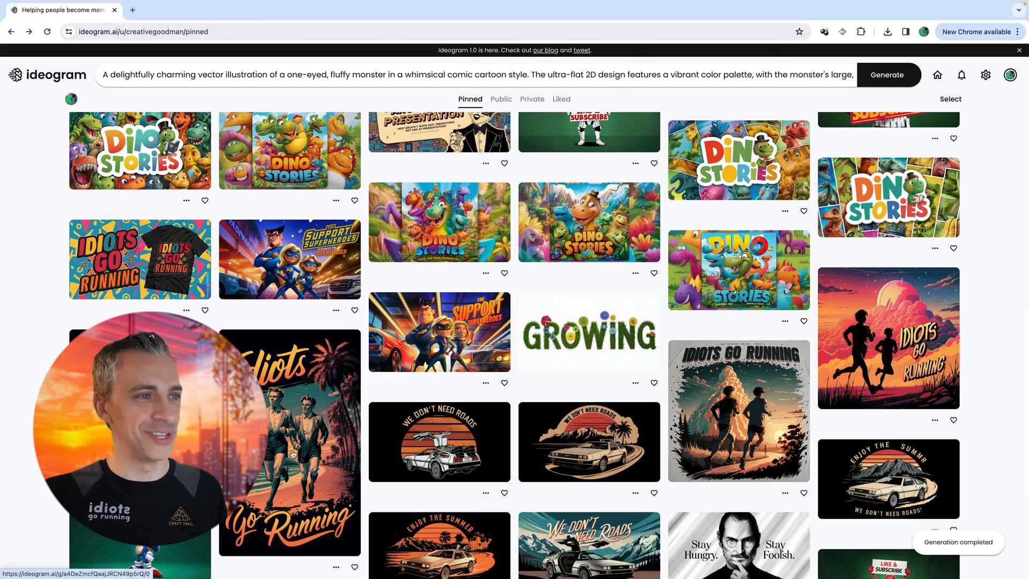
{"action": "left_click", "coordinate": [290, 455]}
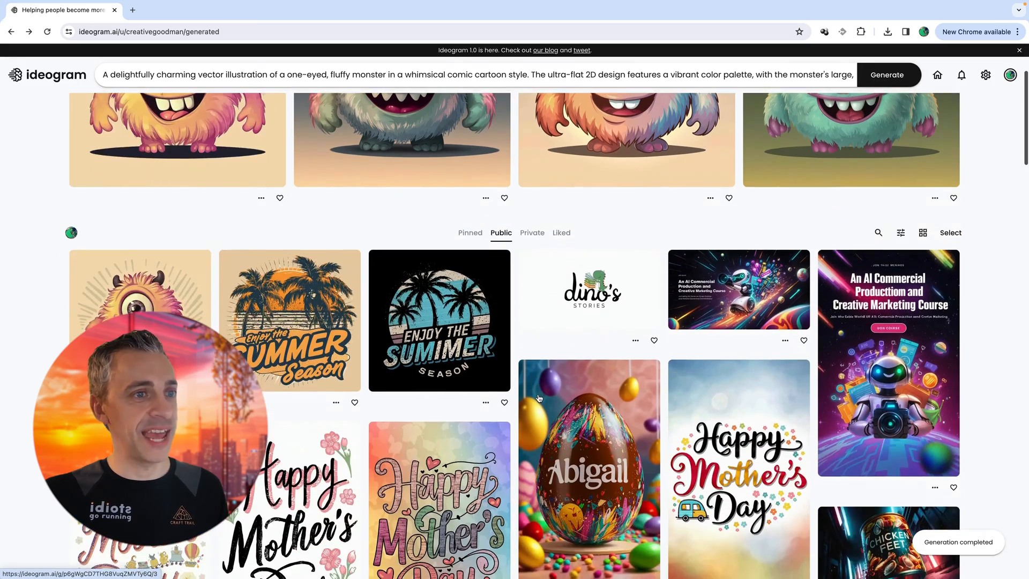
- Check the empty Private tab, return to Public, then show the Liked tab
{"action": "scroll", "scroll_direction": "down", "scroll_amount": 3}
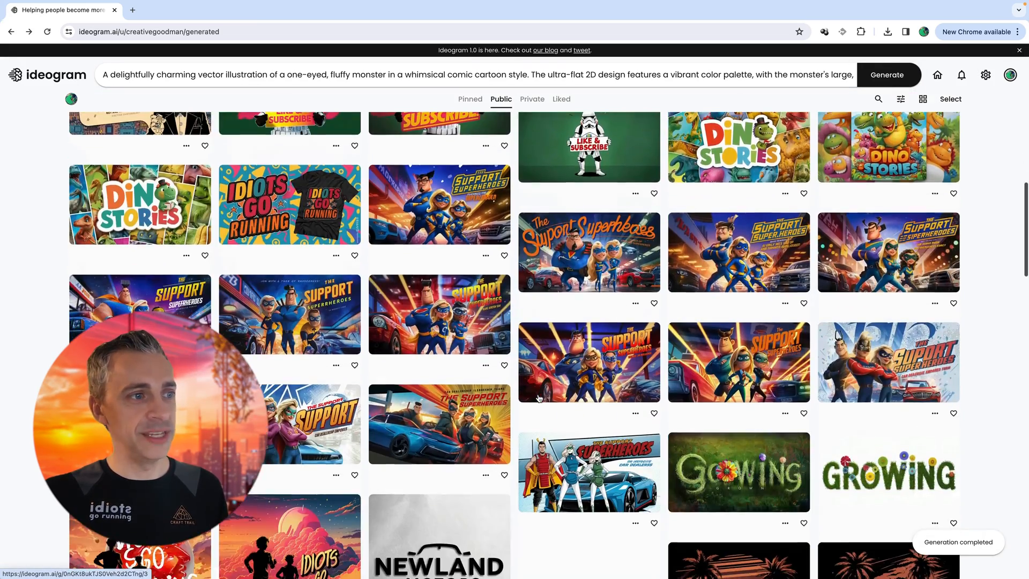
{"action": "scroll", "scroll_direction": "down", "scroll_amount": 3}
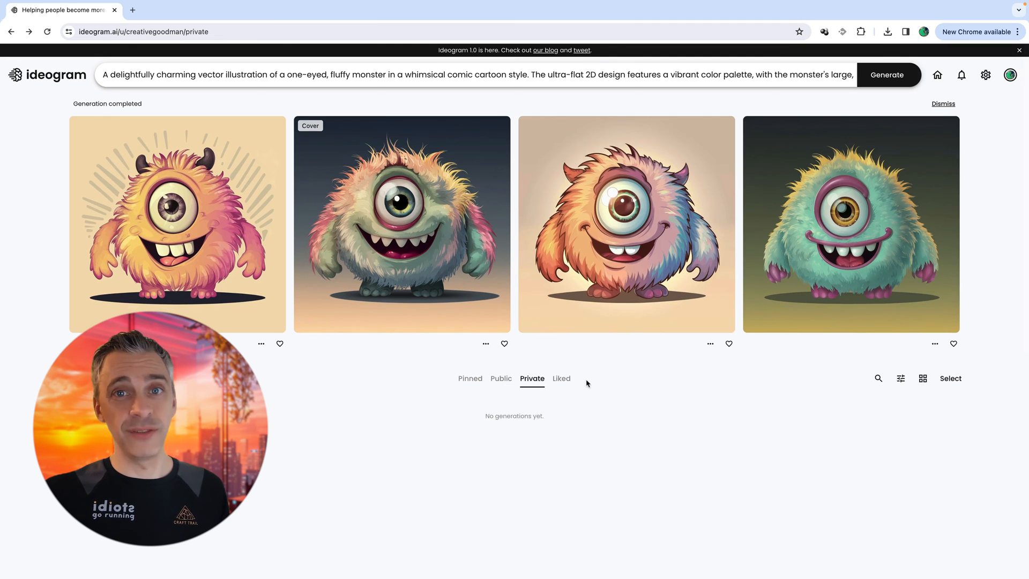
{"action": "mouse_move", "coordinate": [543, 464]}
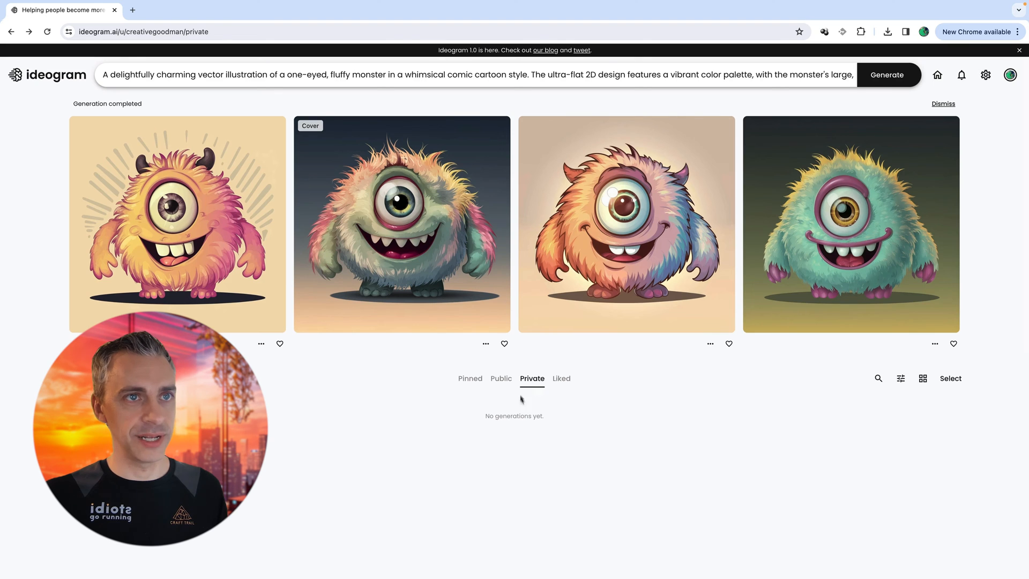
{"action": "left_click", "coordinate": [886, 75]}
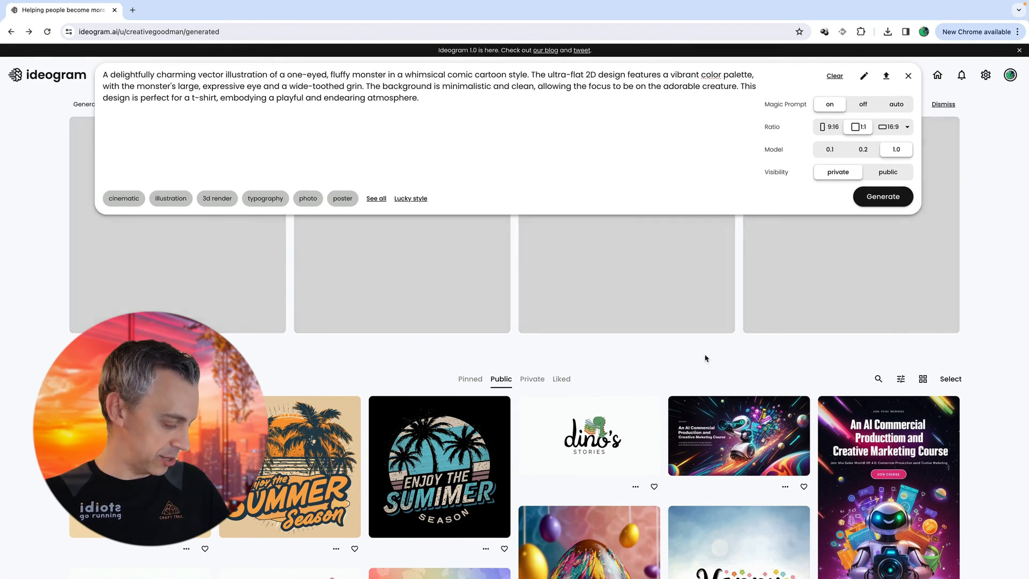
{"action": "left_click", "coordinate": [561, 378]}
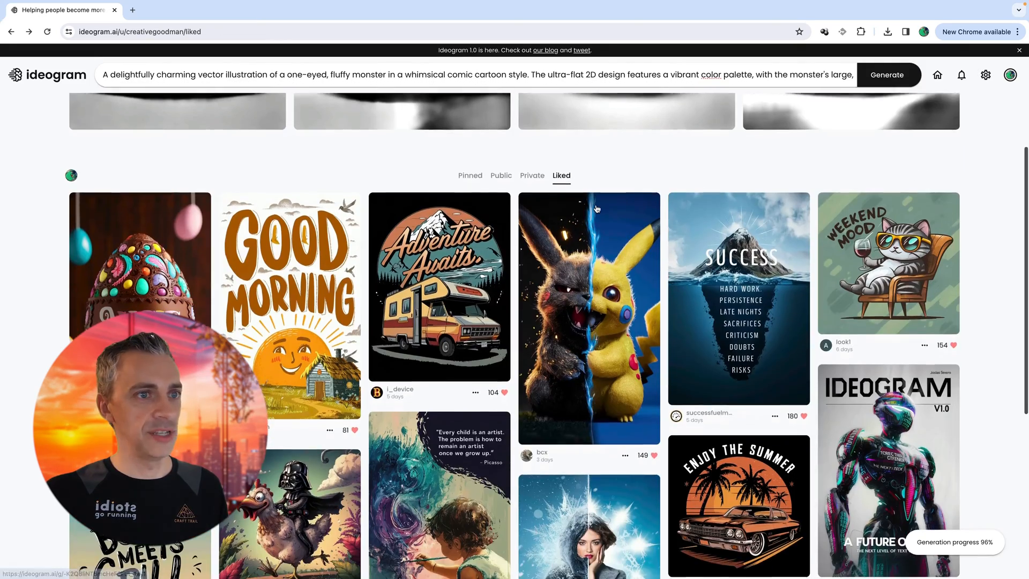
- Open the liked SUCCESS mountain image, then go to the Explore feed
{"action": "scroll", "scroll_direction": "down", "scroll_amount": 3}
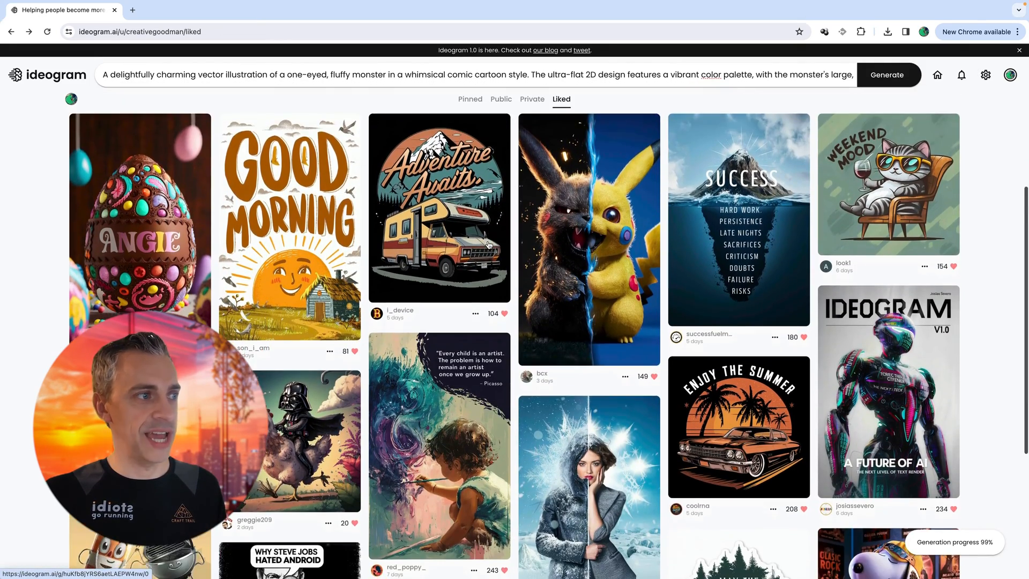
{"action": "scroll", "scroll_direction": "down", "scroll_amount": 3}
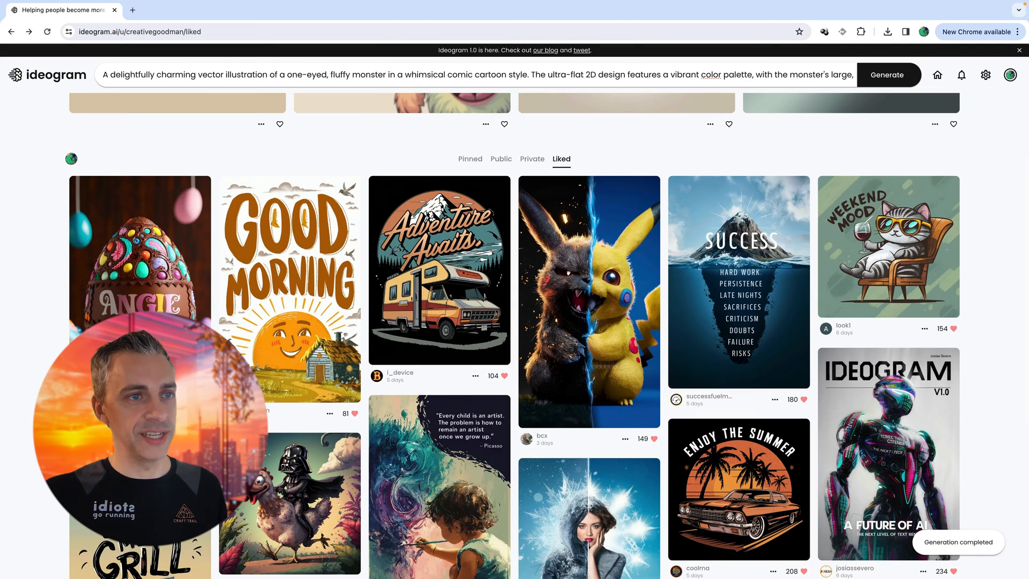
{"action": "left_click", "coordinate": [739, 282]}
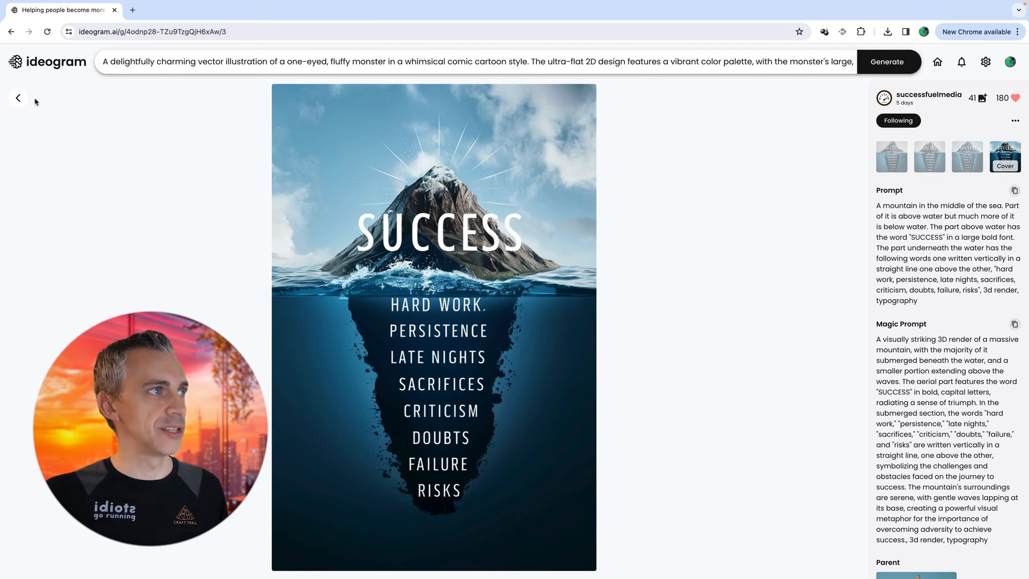
{"action": "left_click", "coordinate": [18, 97]}
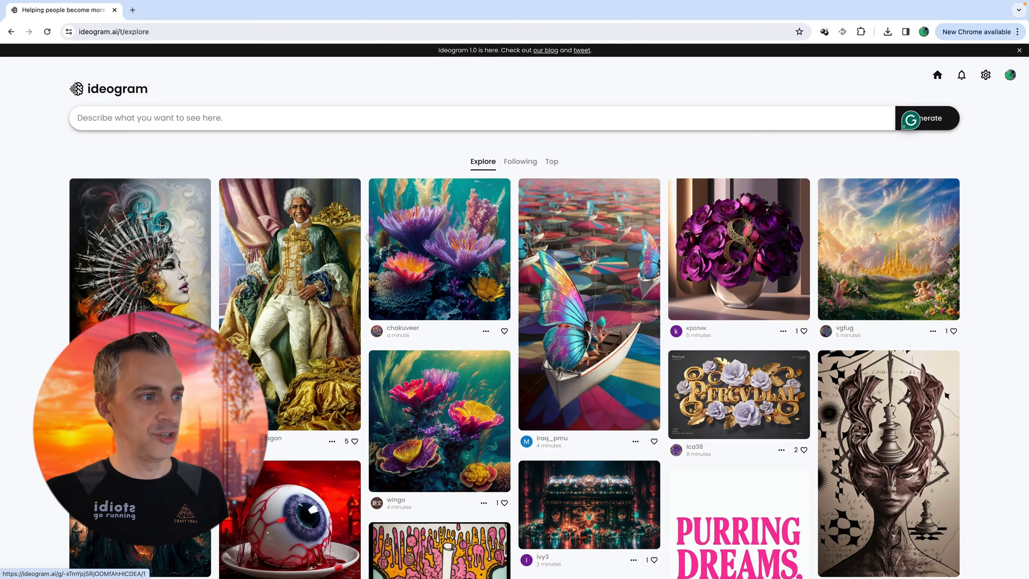
{"action": "scroll", "scroll_direction": "down", "scroll_amount": 3}
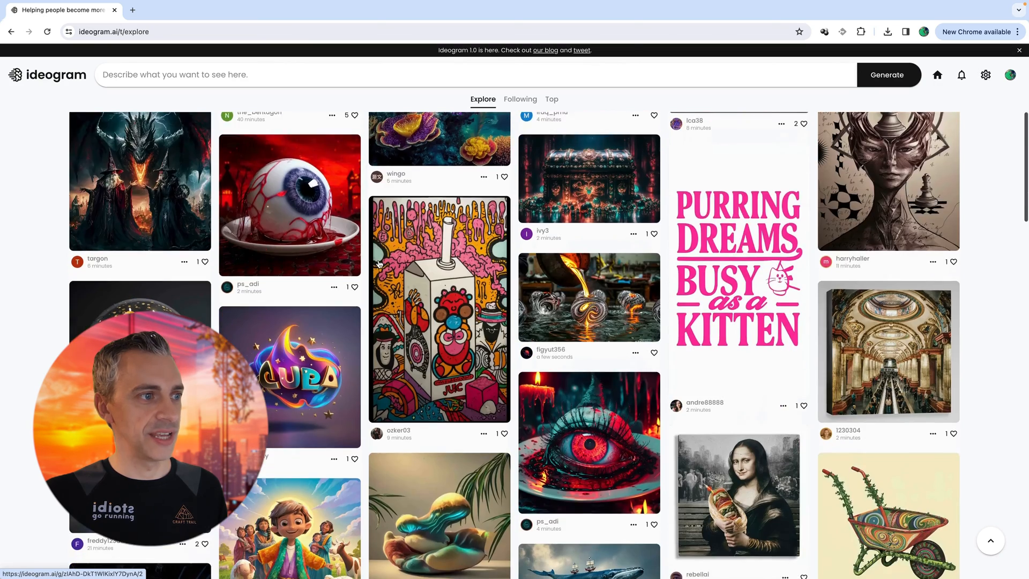
{"action": "scroll", "scroll_direction": "down", "scroll_amount": 3}
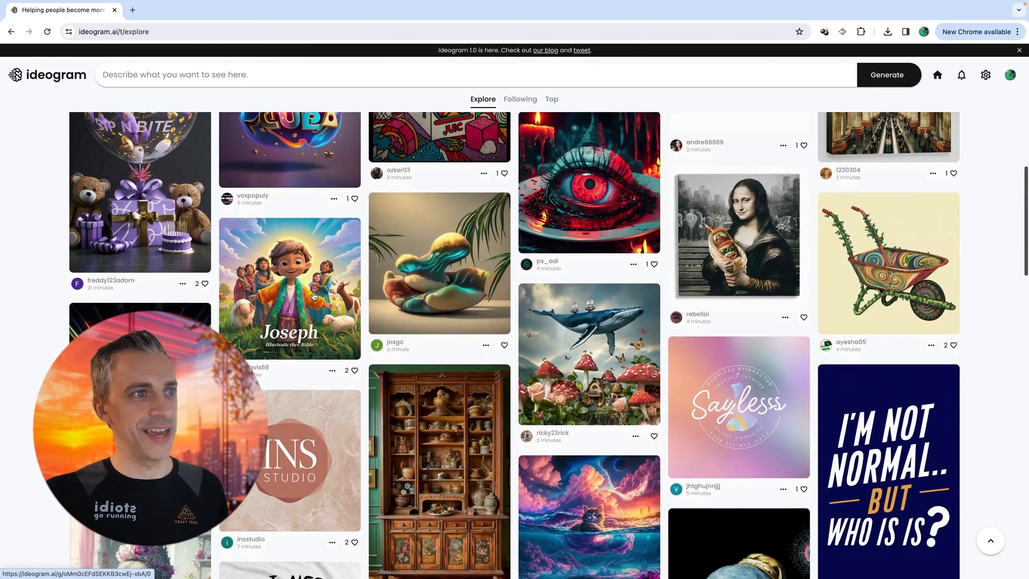
{"action": "left_click", "coordinate": [314, 295]}
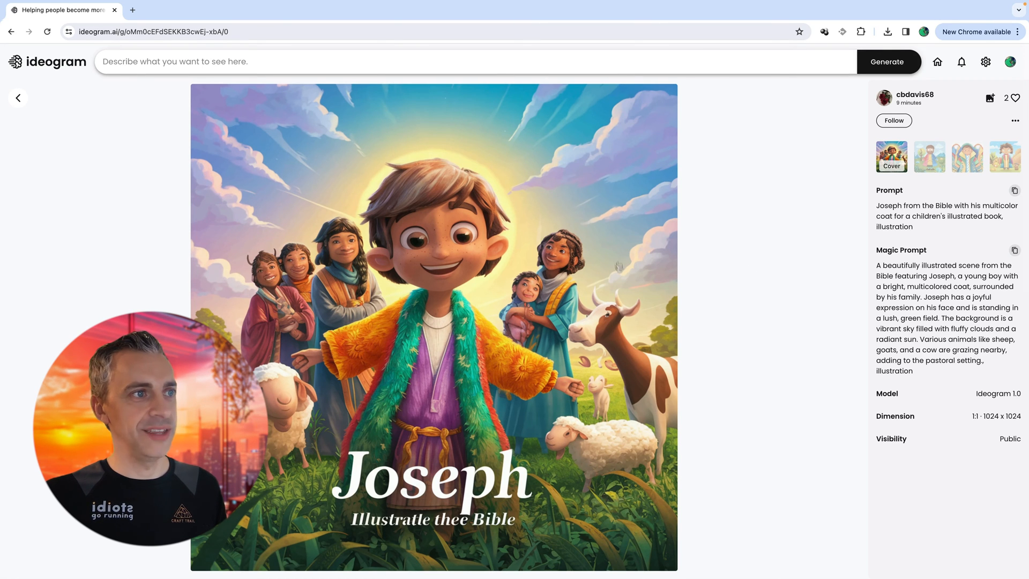
{"action": "left_click", "coordinate": [18, 99]}
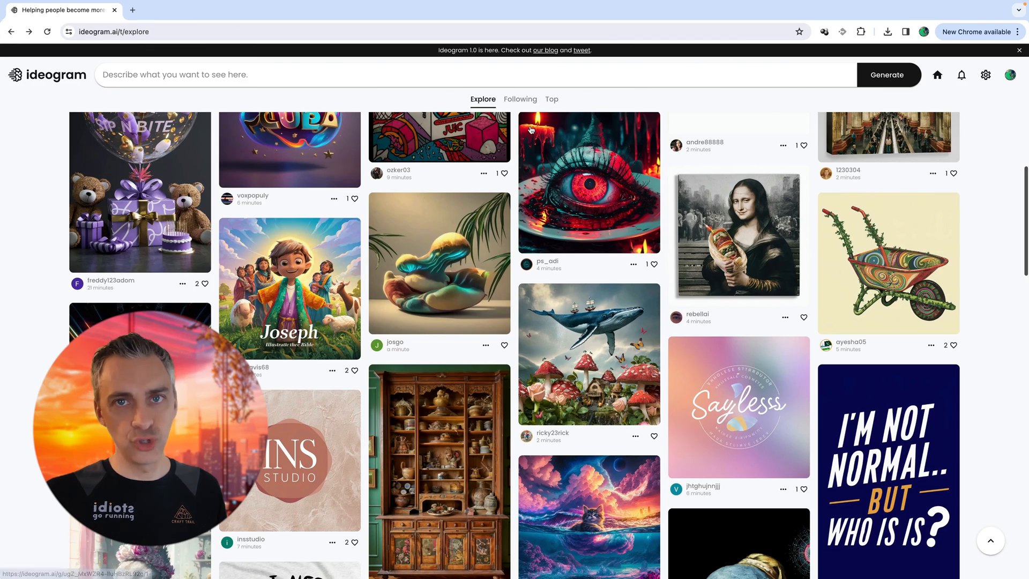
{"action": "scroll", "scroll_direction": "down", "scroll_amount": 3}
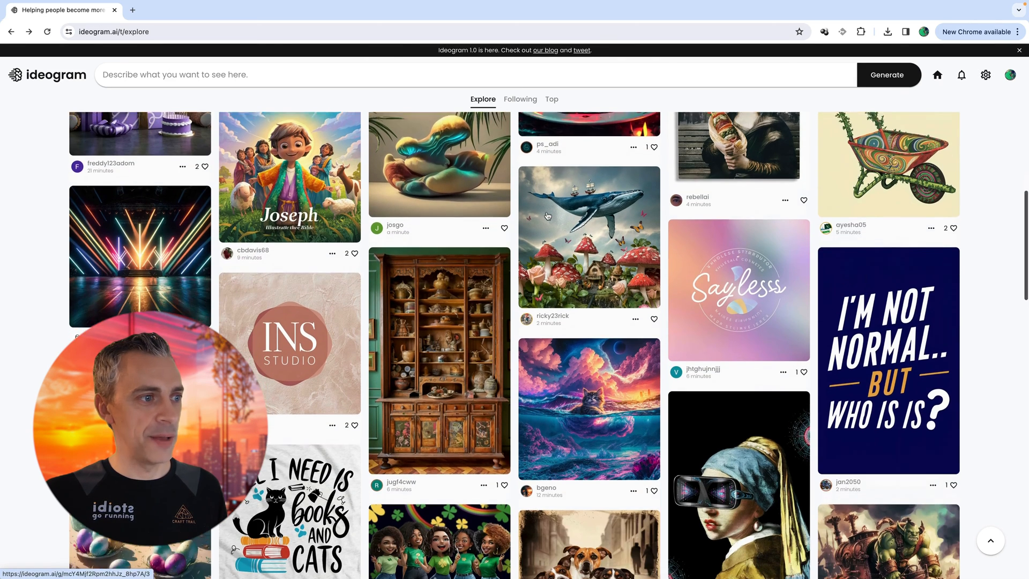
{"action": "scroll", "scroll_direction": "down", "scroll_amount": 3}
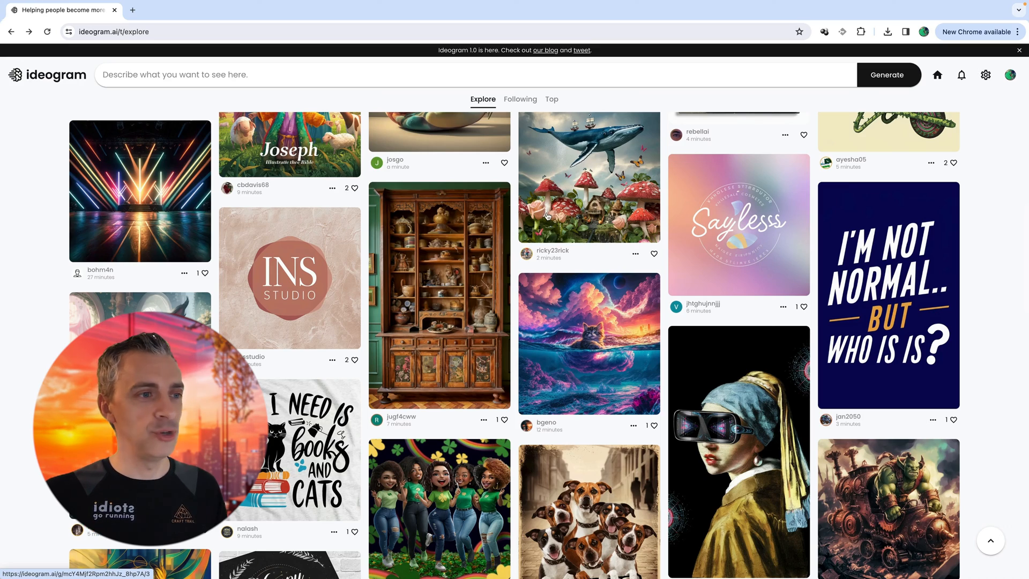
{"action": "scroll", "scroll_direction": "down", "scroll_amount": 3}
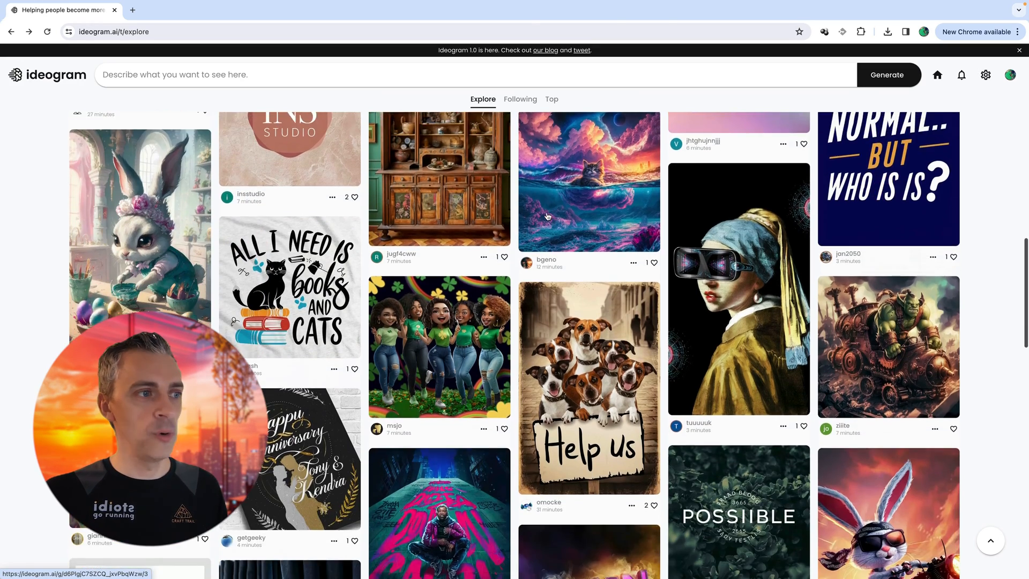
{"action": "scroll", "scroll_direction": "down", "scroll_amount": 3}
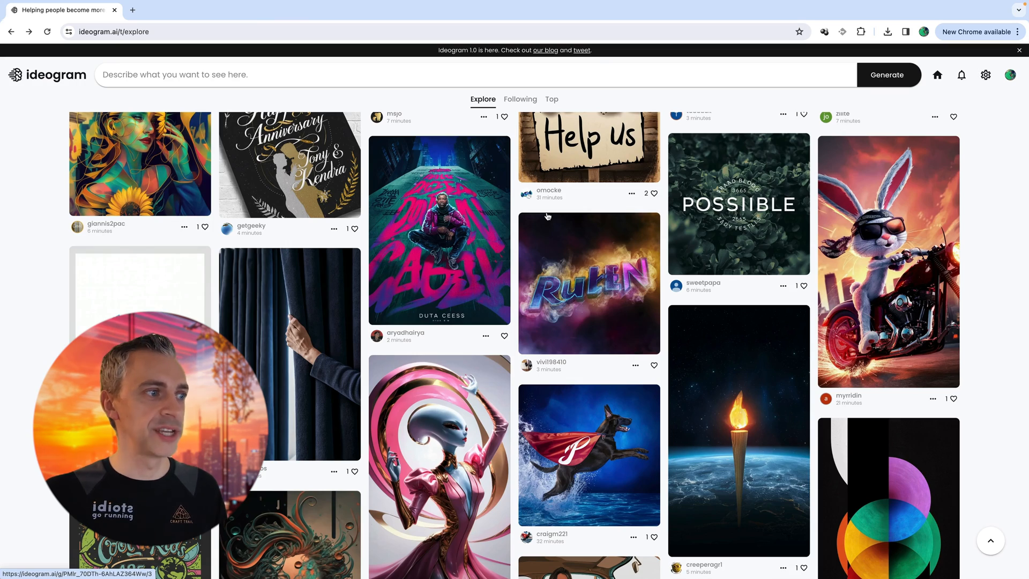
{"action": "scroll", "scroll_direction": "down", "scroll_amount": 3}
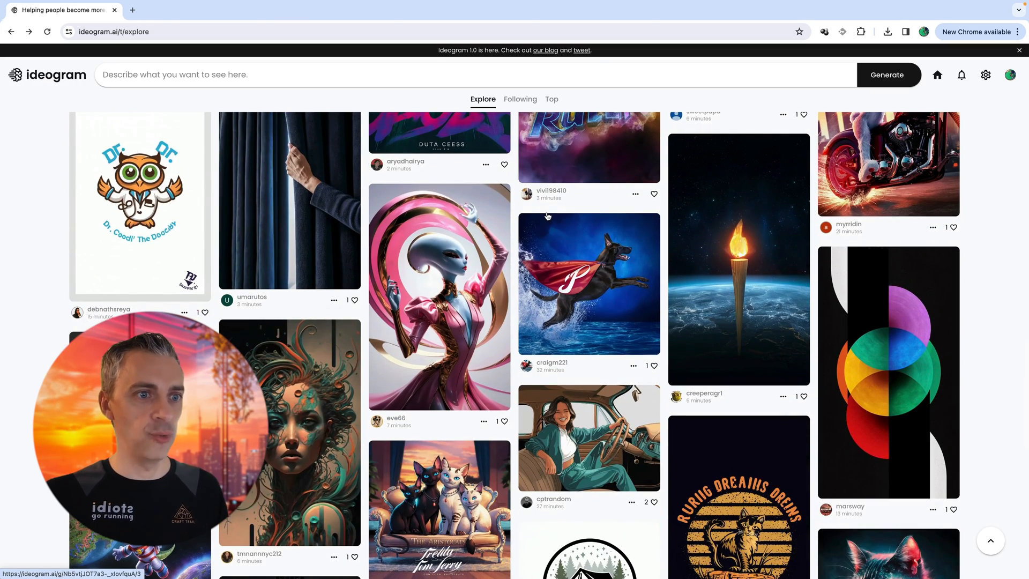
{"action": "scroll", "scroll_direction": "down", "scroll_amount": 3}
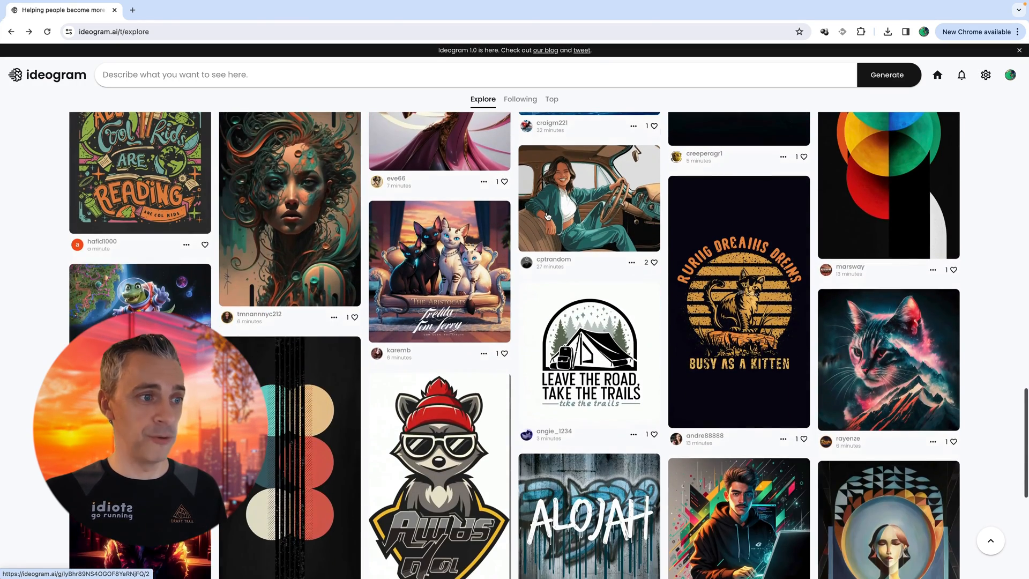
{"action": "scroll", "scroll_direction": "down", "scroll_amount": 3}
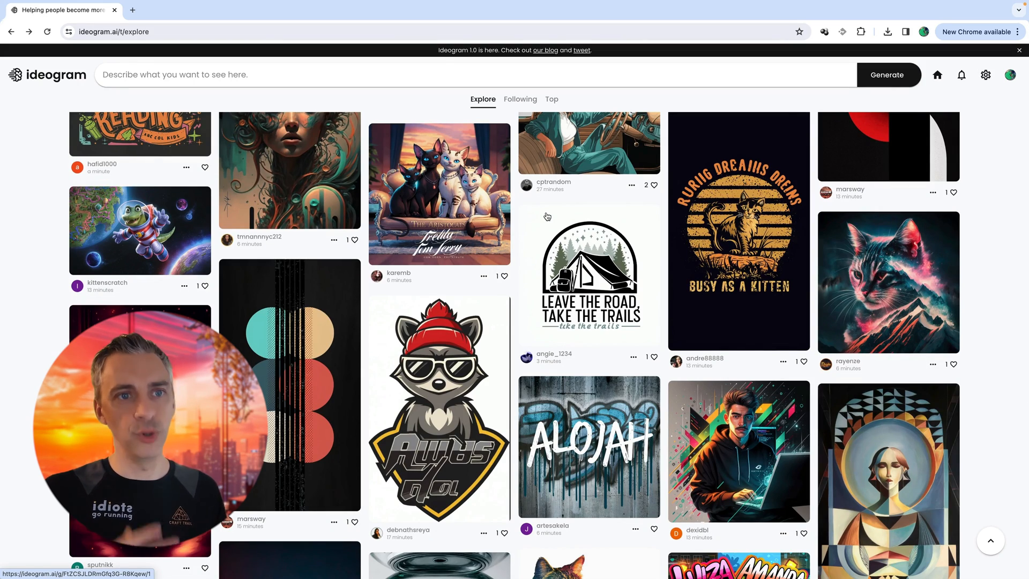
{"action": "scroll", "scroll_direction": "down", "scroll_amount": 3}
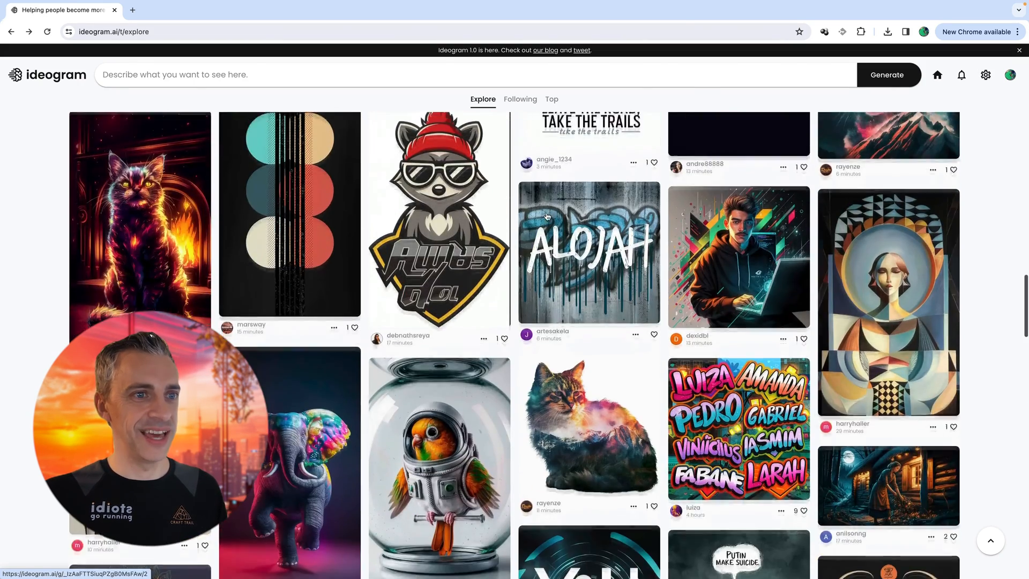